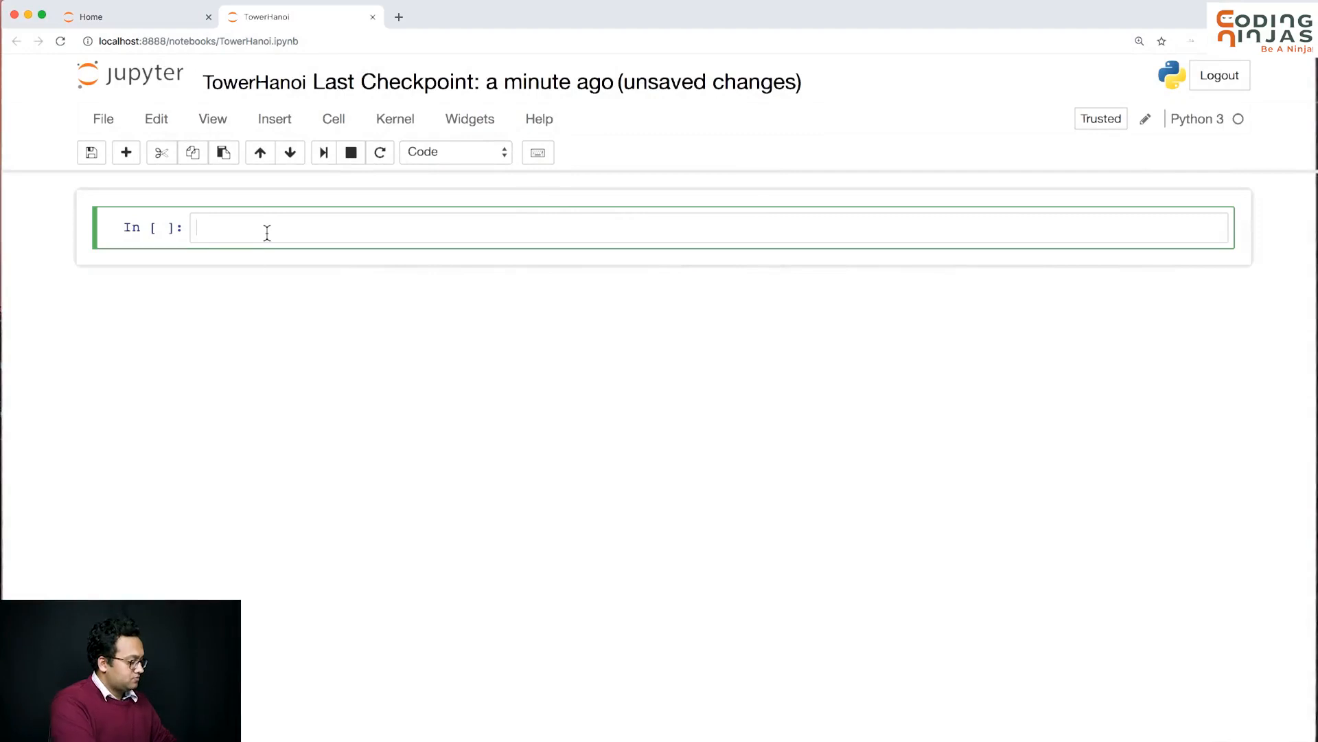
Step: Write the header def tower_hanoi(n, a, b, c): in the empty code cell
{"action": "type", "text": "def towe"}
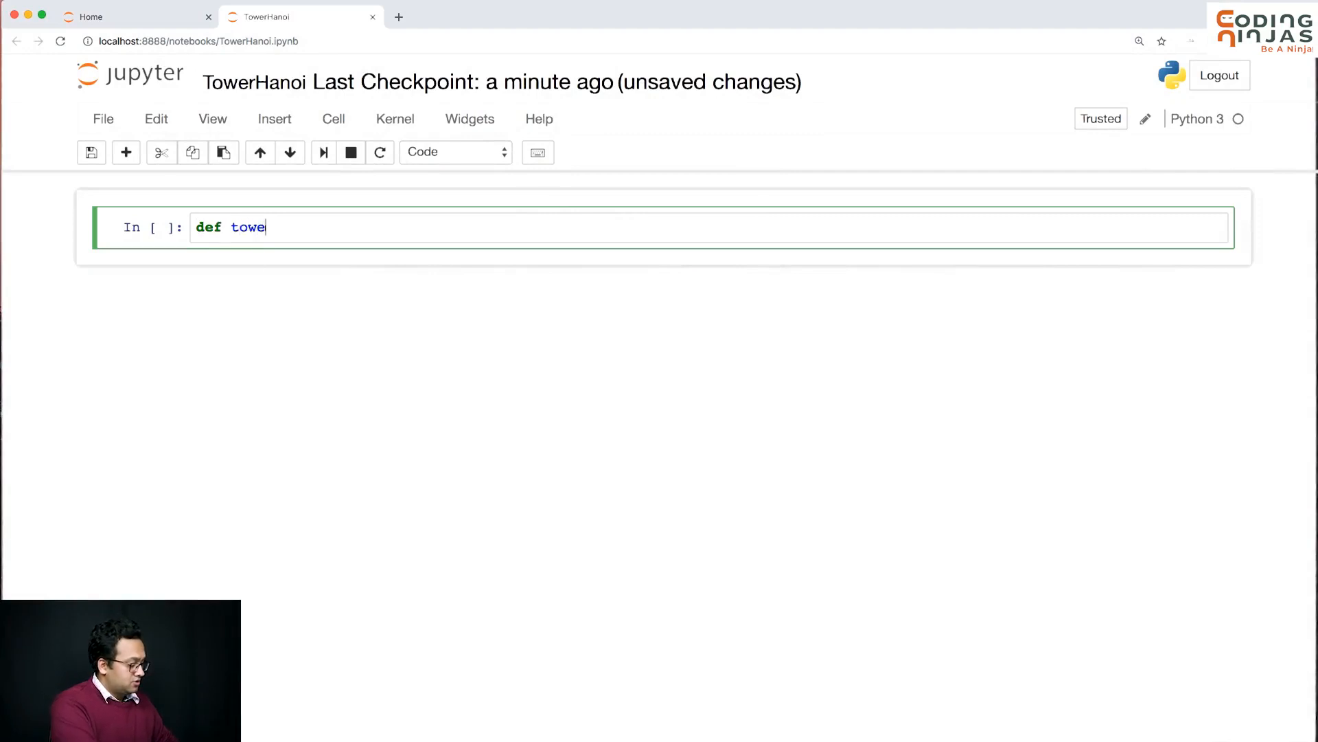
{"action": "type", "text": "r_hanoi"}
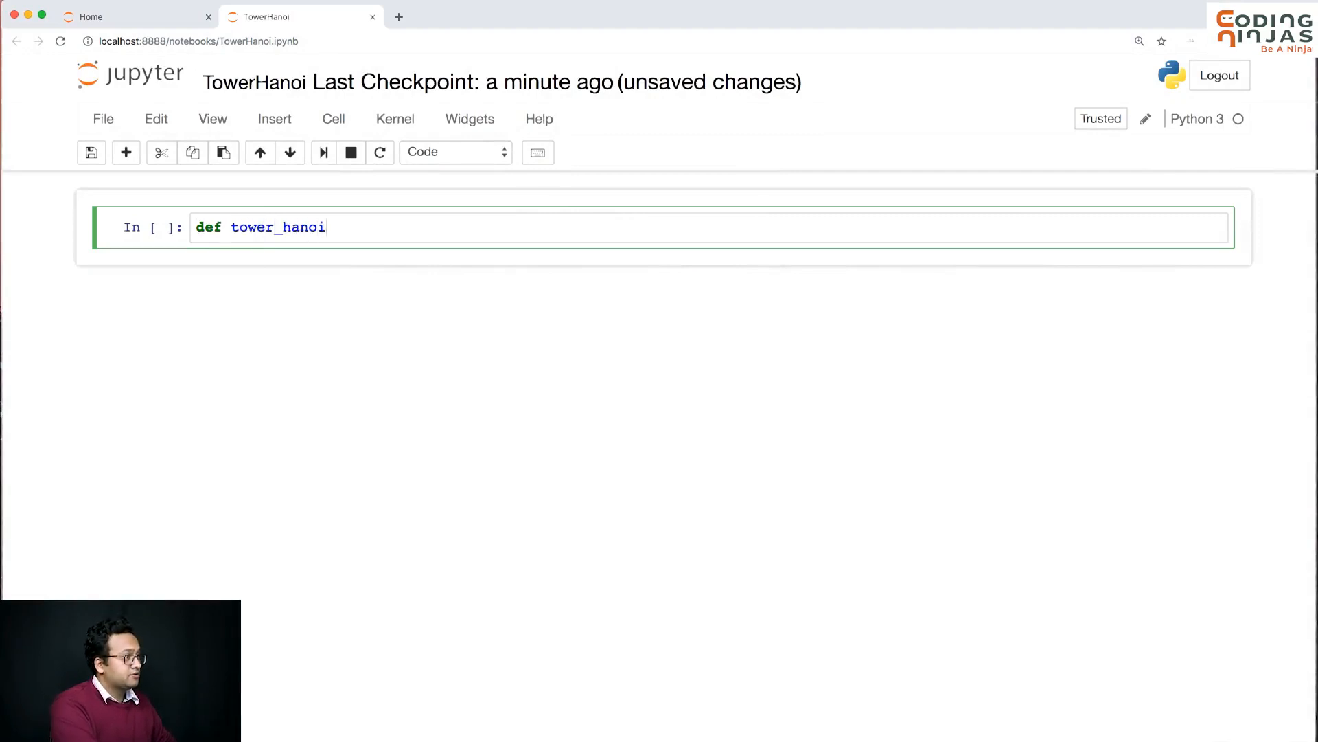
{"action": "type", "text": "()"}
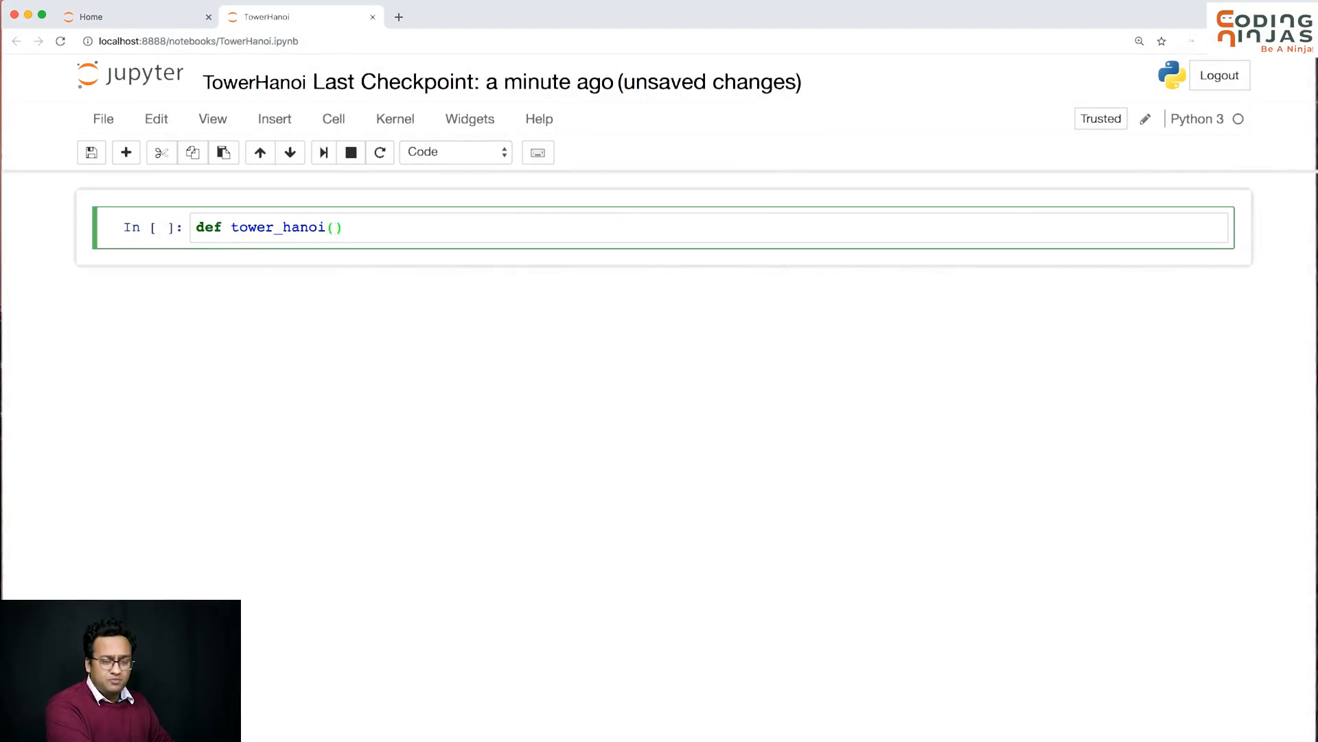
{"action": "type", "text": "n,"}
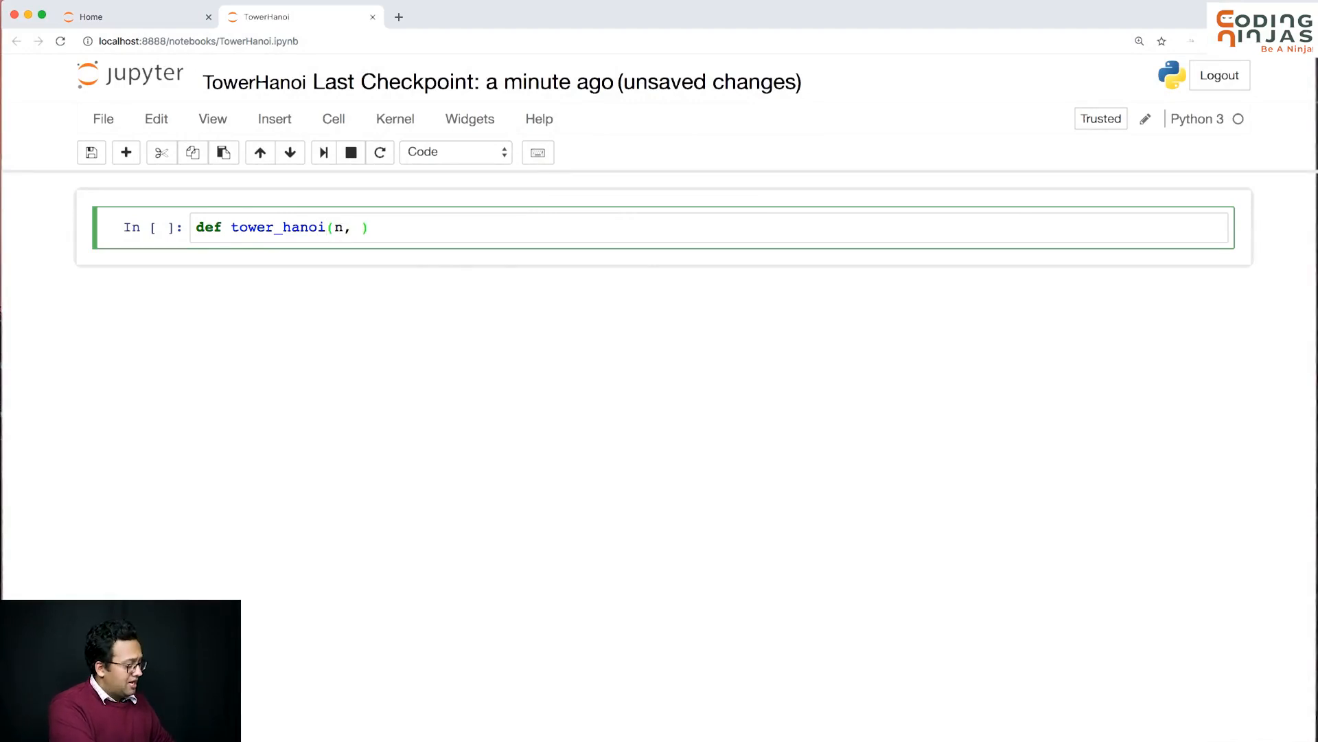
{"action": "type", "text": "a, b,"}
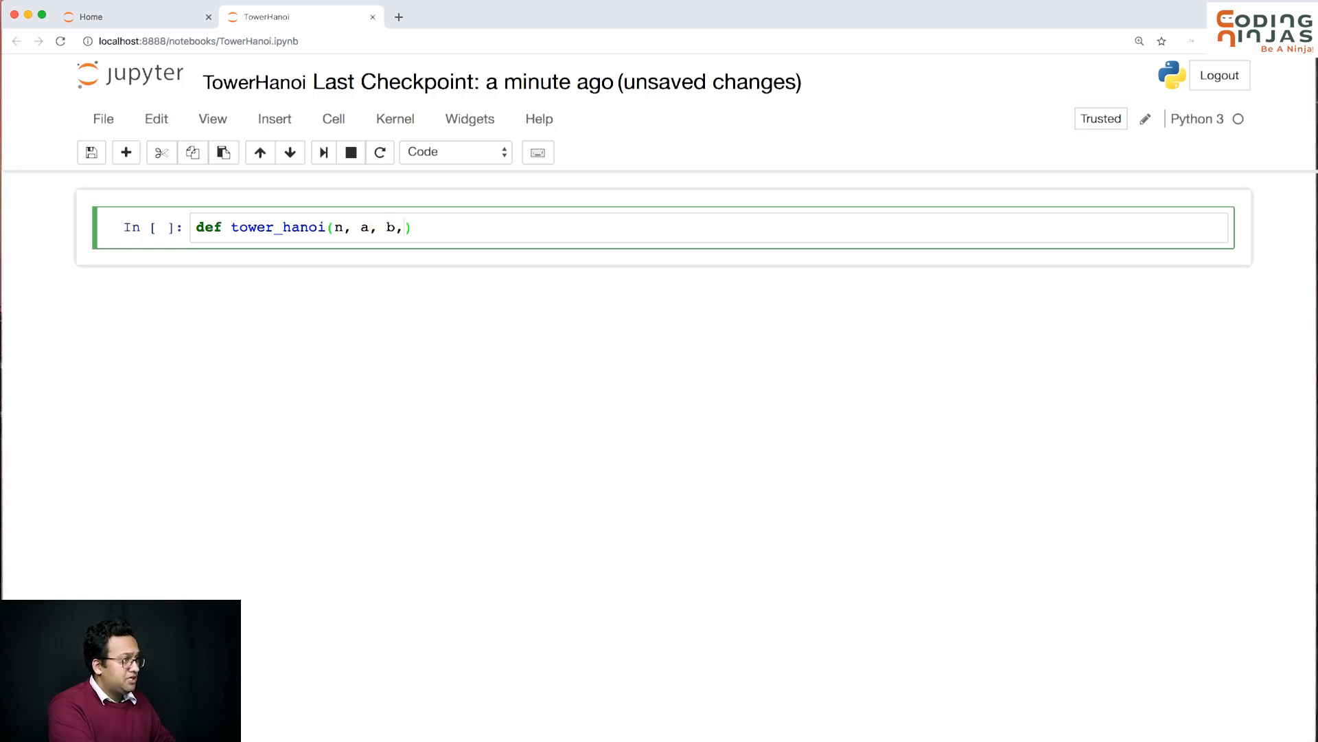
{"action": "type", "text": "c):"}
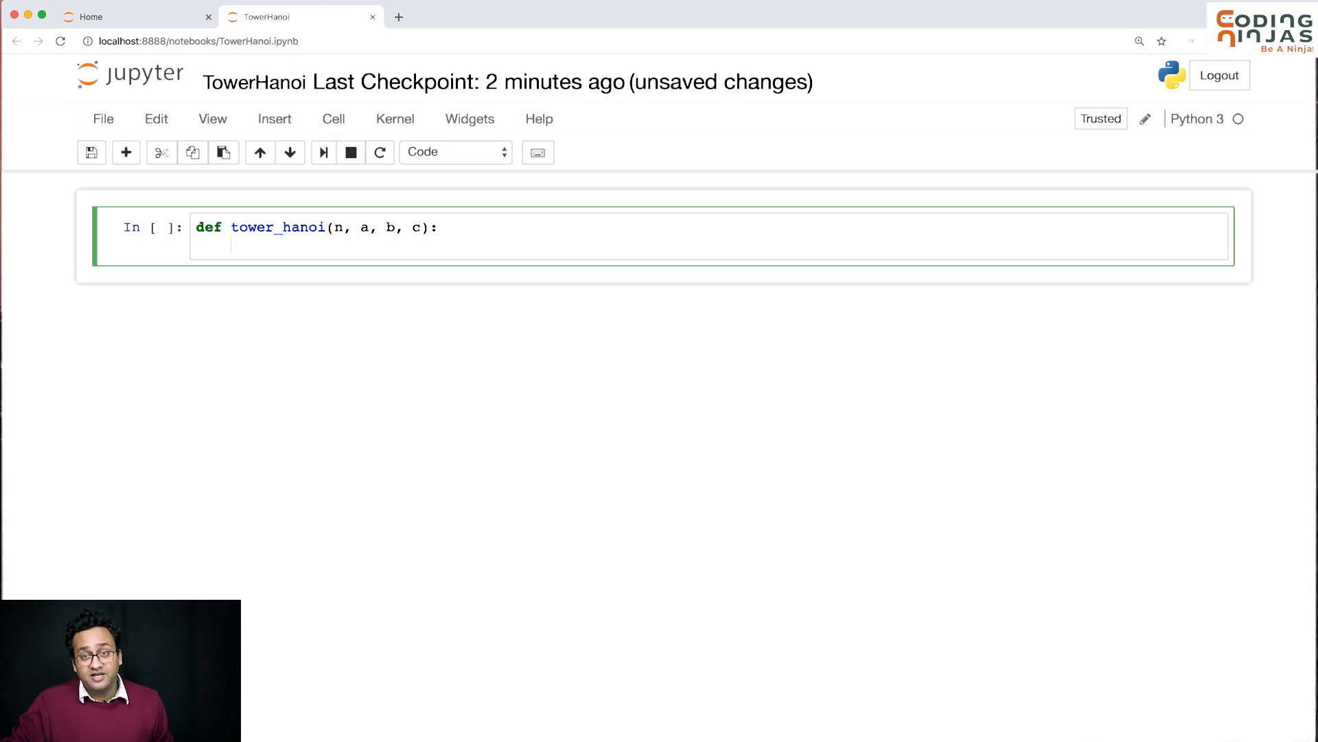
Step: Add the base-case condition if n == 1: inside the function body
{"action": "type", "text": "if"}
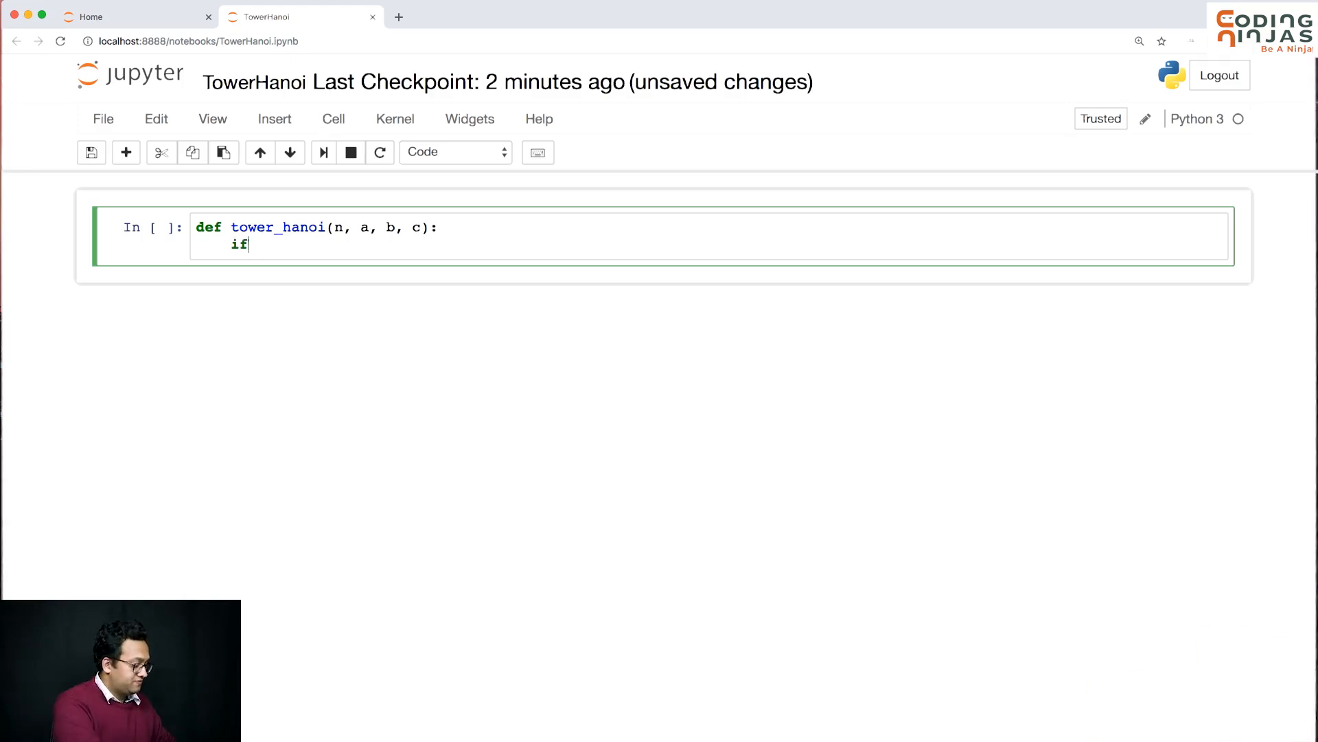
{"action": "type", "text": "(n )"}
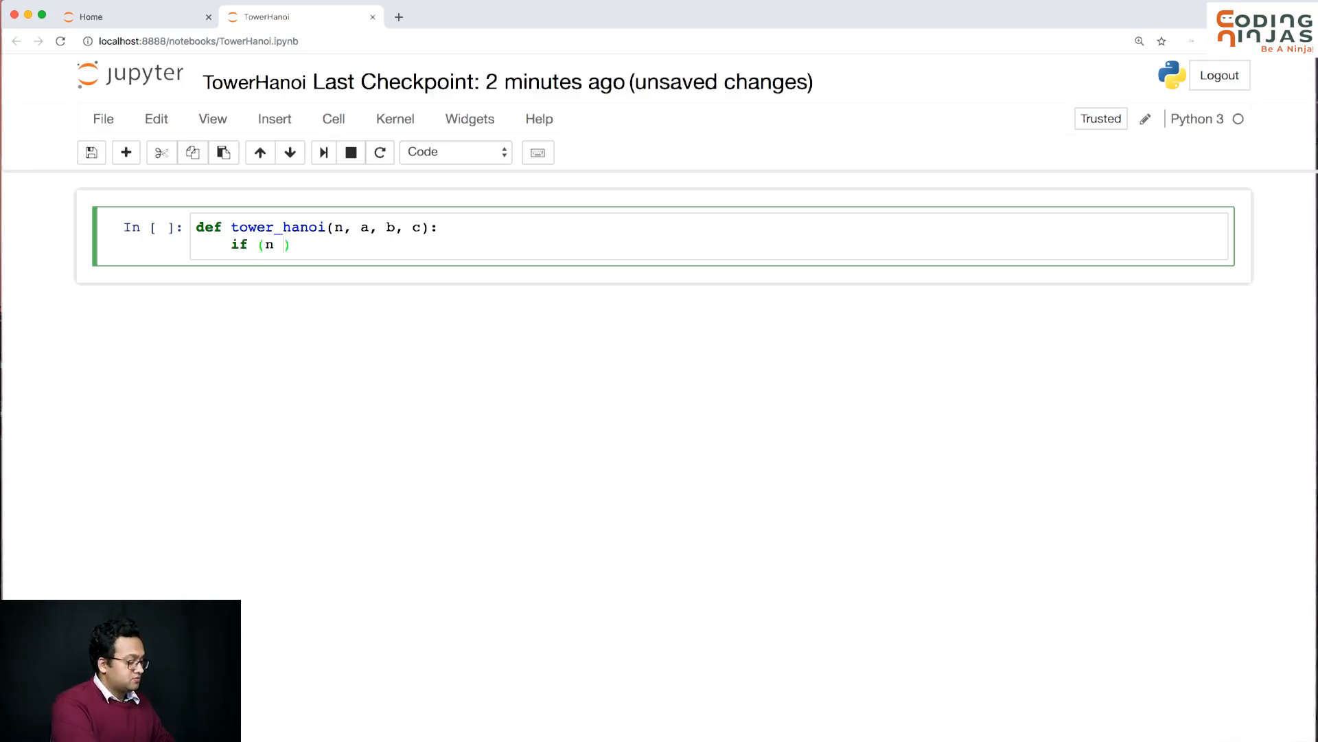
{"action": "key", "text": "Backspace"}
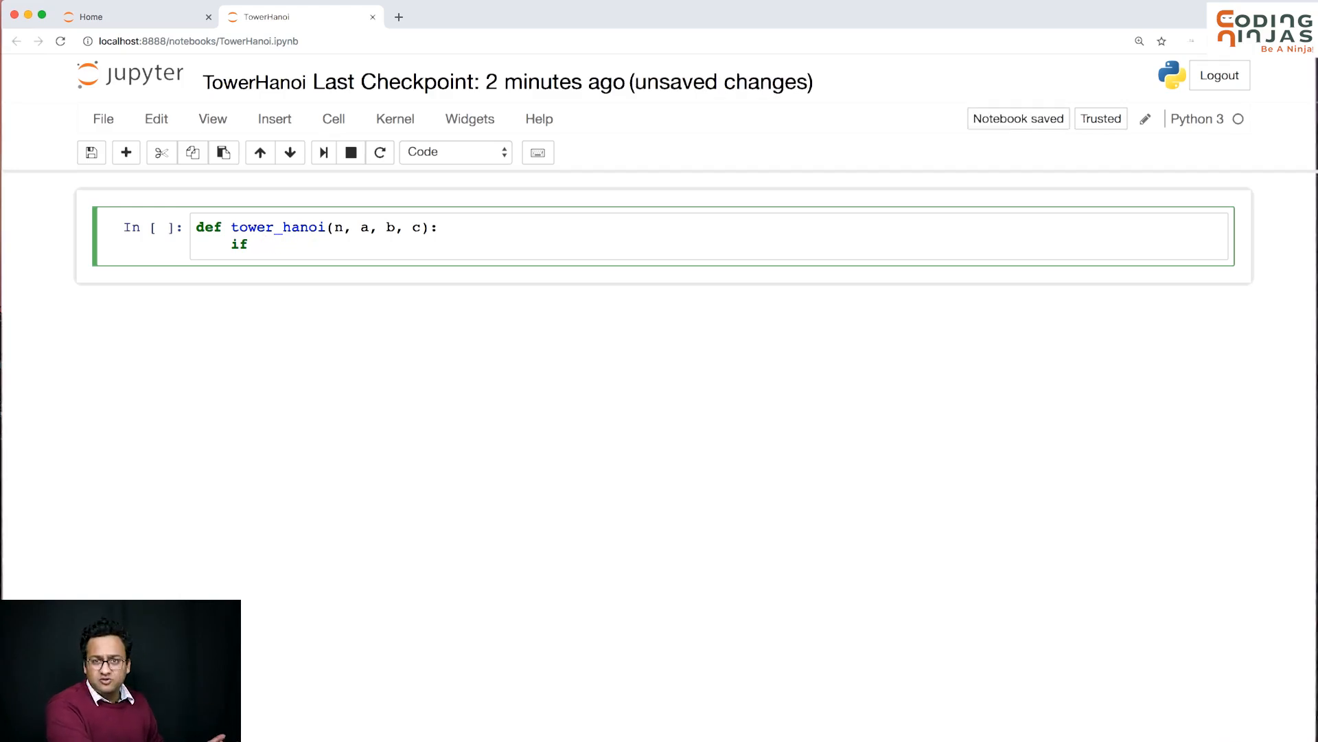
{"action": "type", "text": "n == 1:"}
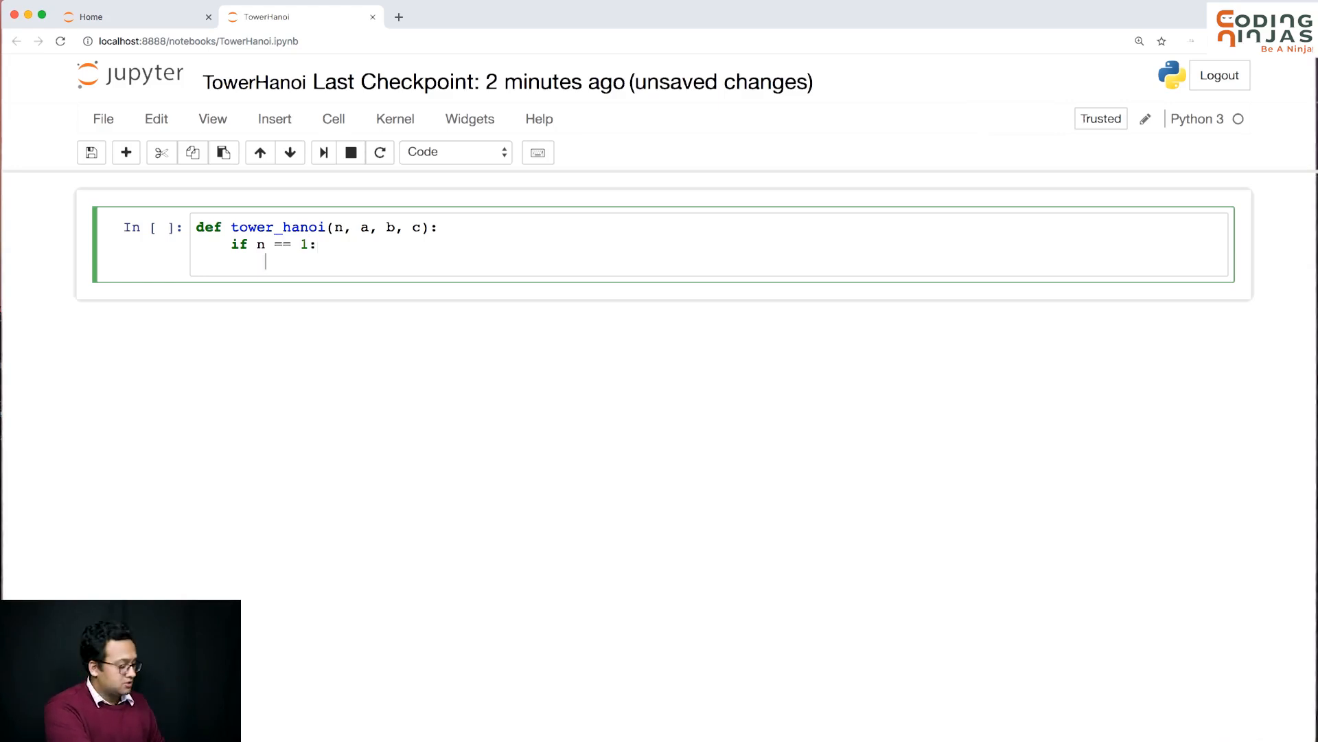
Step: Under the base case, print "move 1st disk from ", a, " to ", c, running the cell once midway
{"action": "type", "text": "print()"}
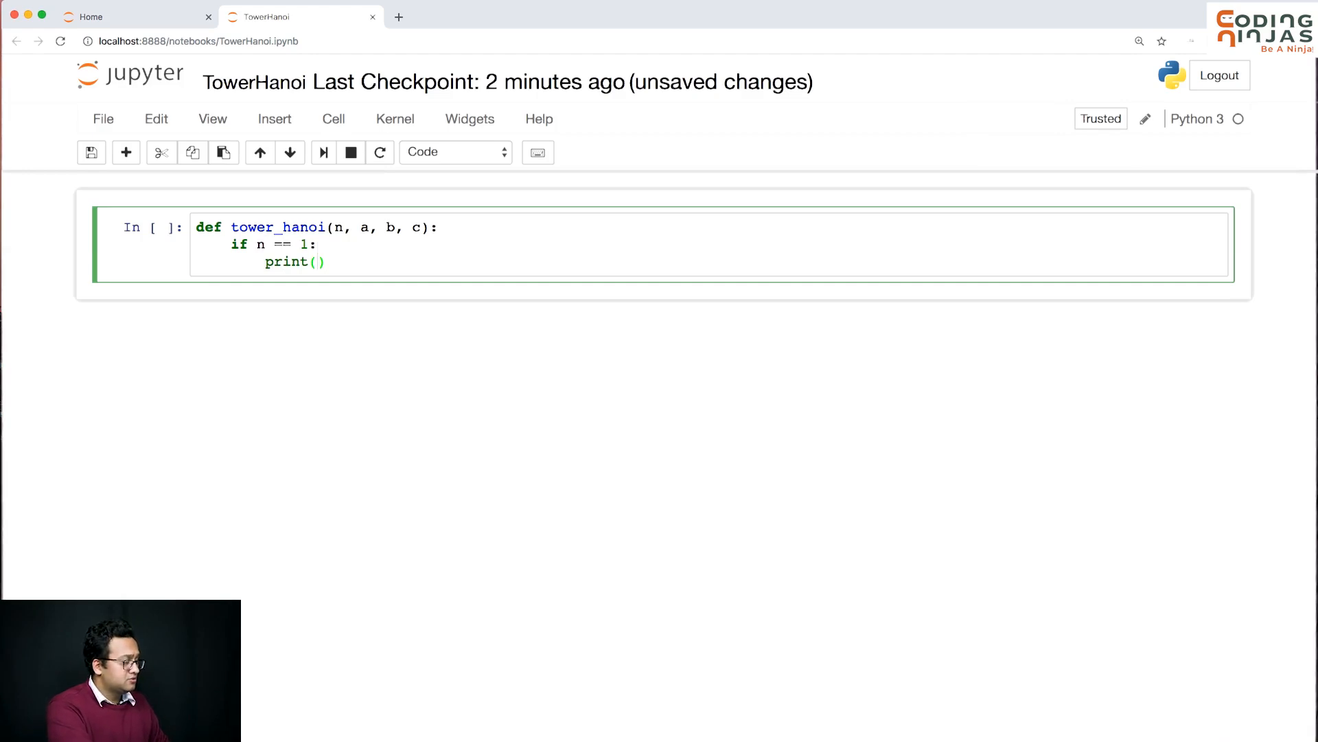
{"action": "type", "text": "\"mo\""}
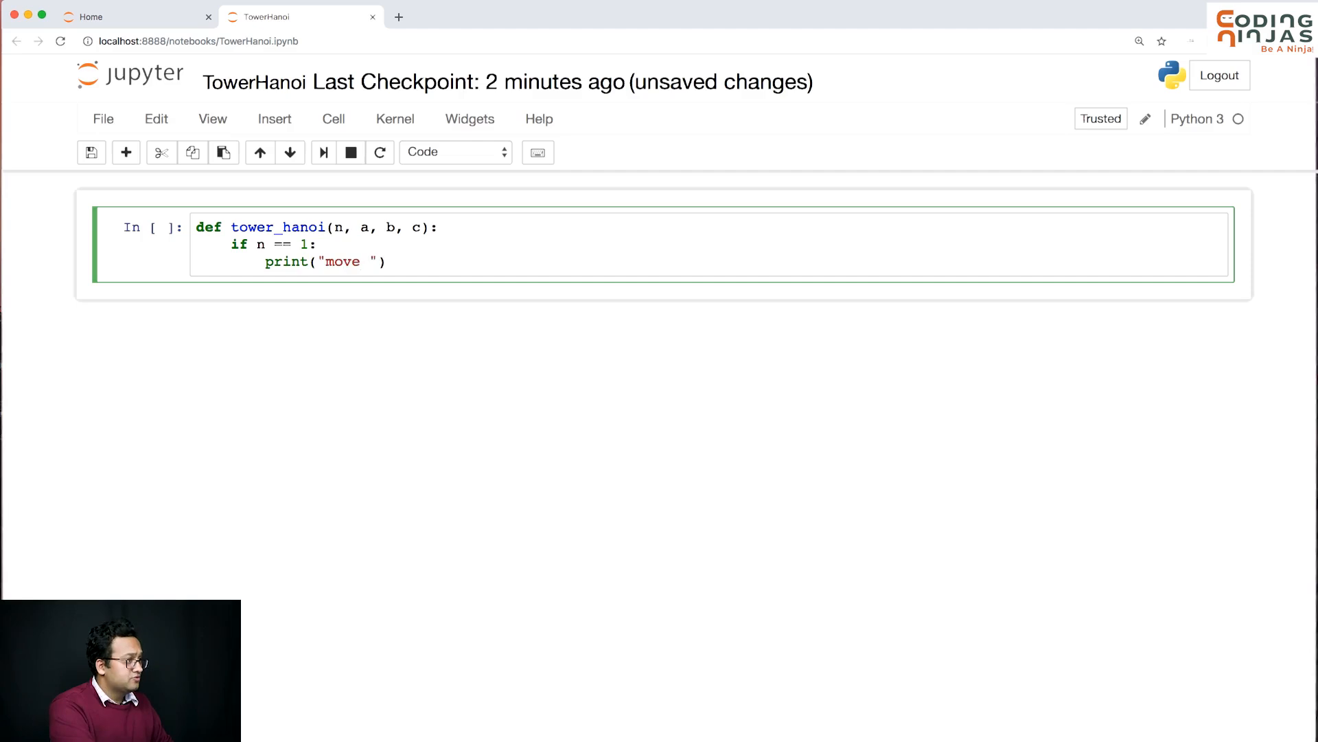
{"action": "type", "text": "ls"}
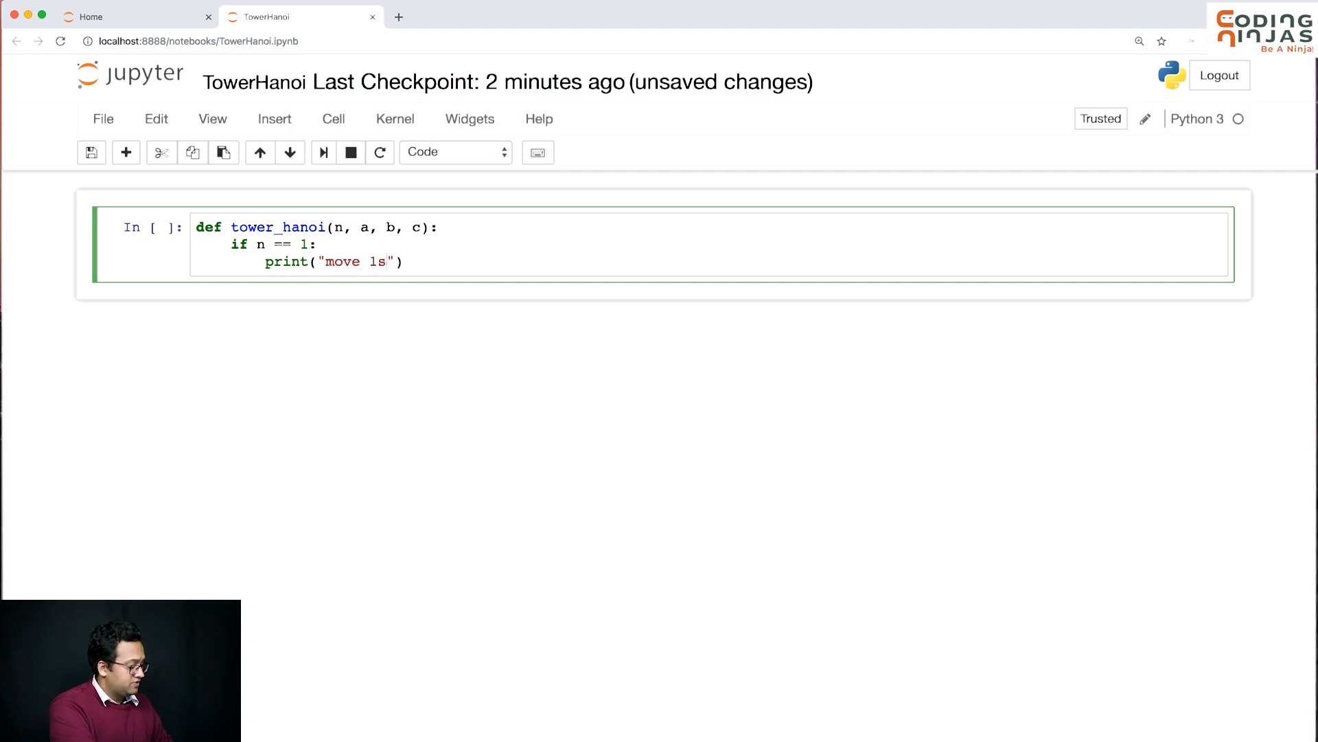
{"action": "type", "text": "t disk fr"}
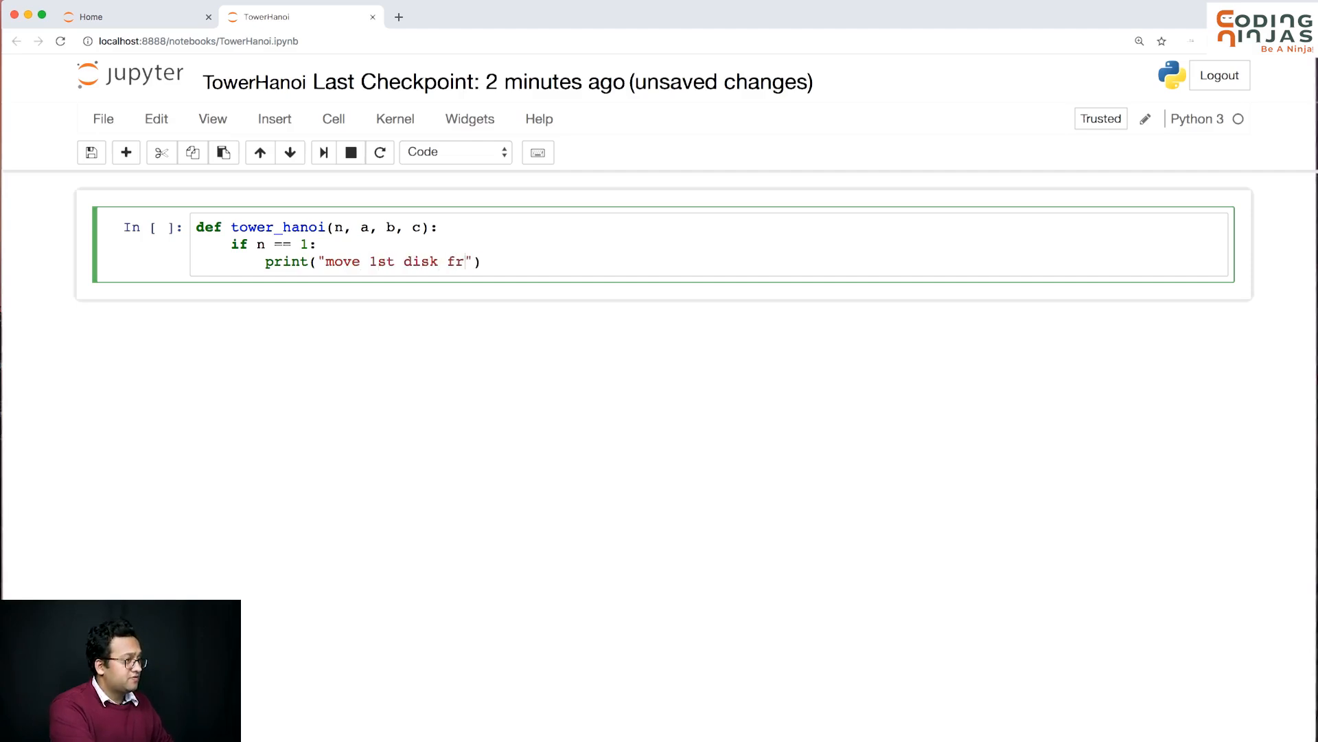
{"action": "type", "text": "om"}
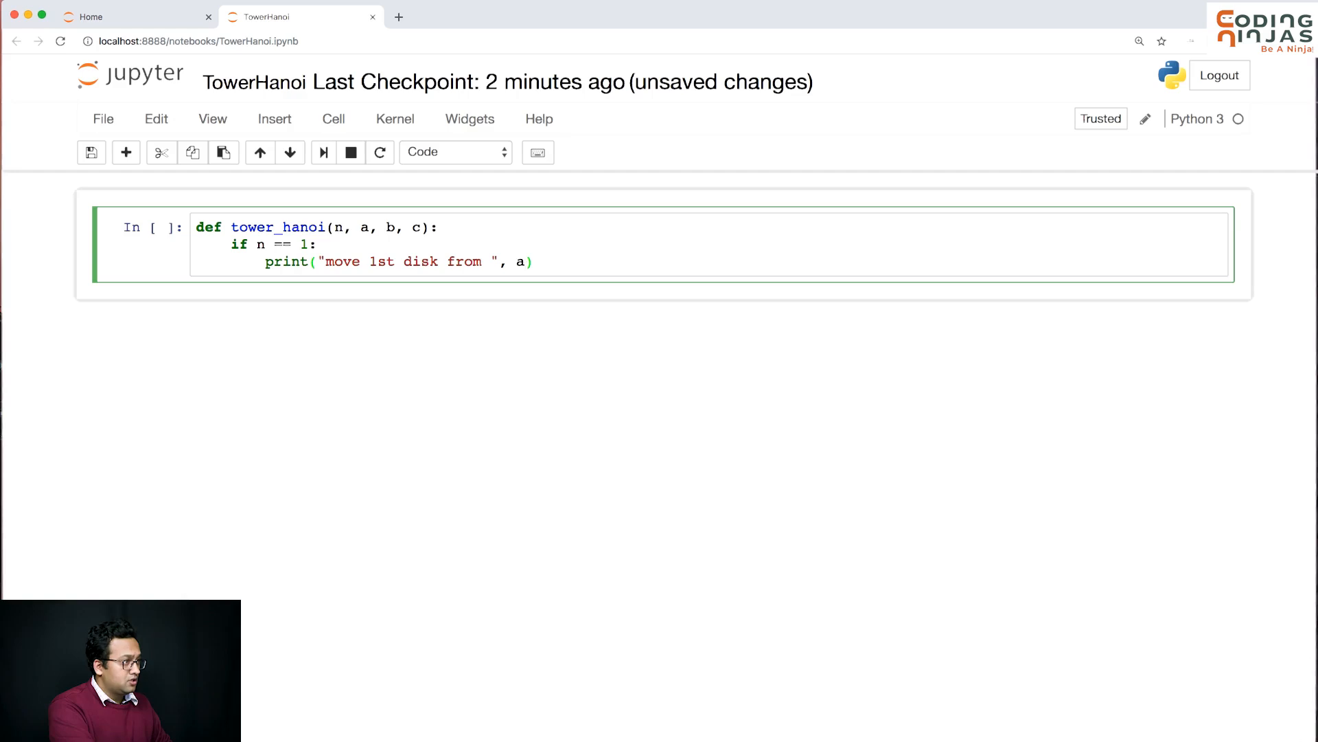
{"action": "key", "text": "shift+enter"}
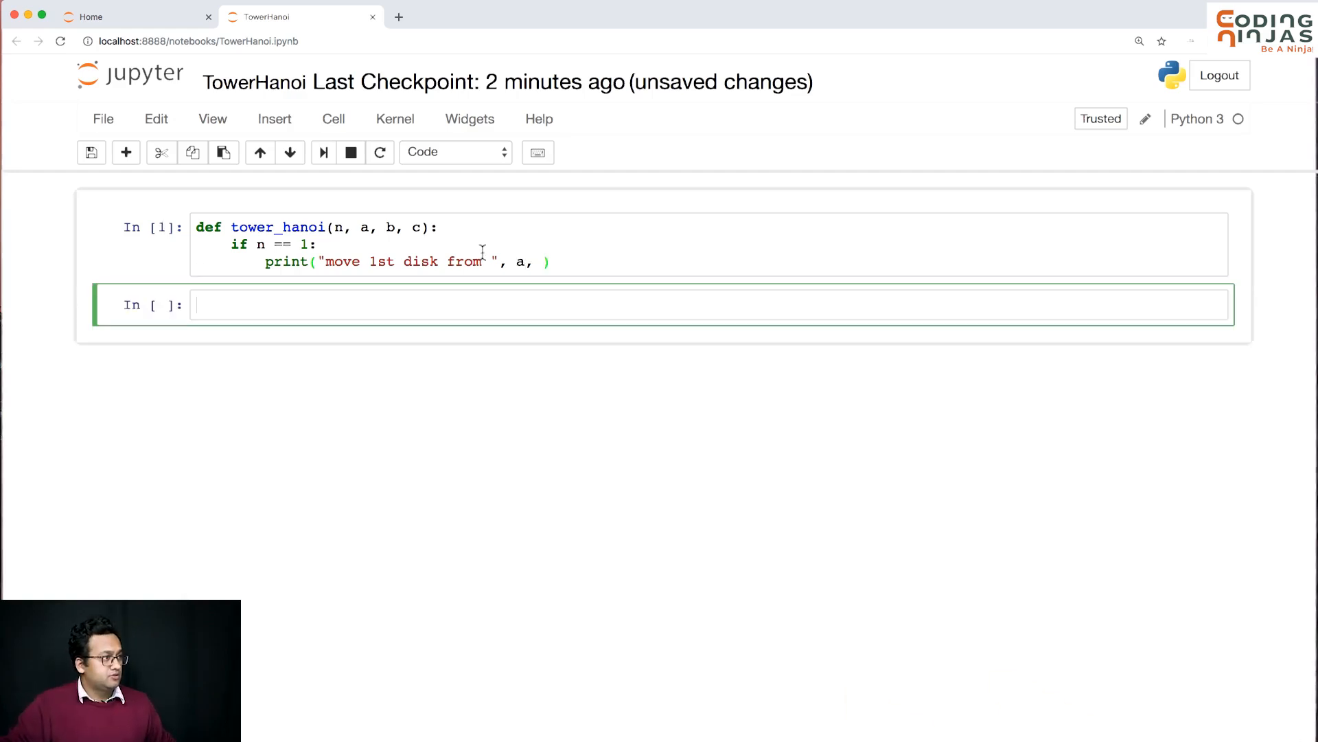
{"action": "type", "text": "\""}
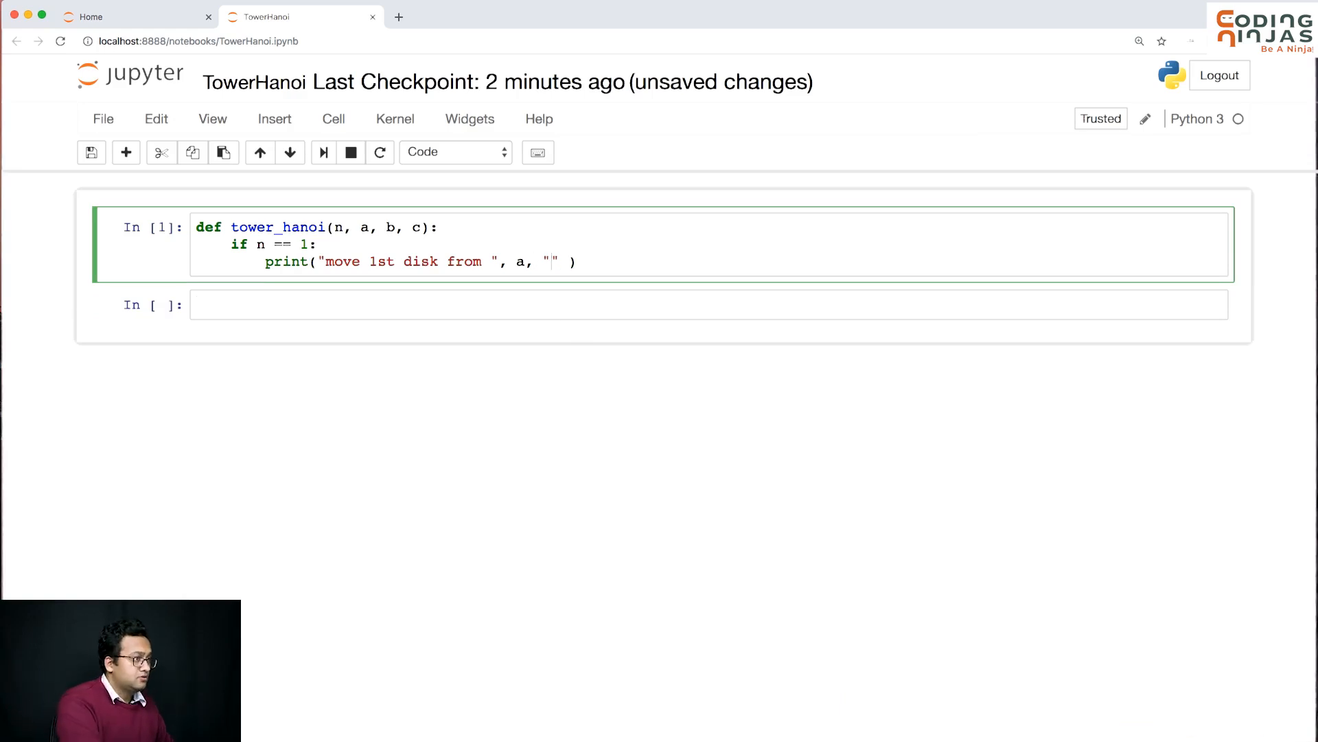
{"action": "type", "text": "to"}
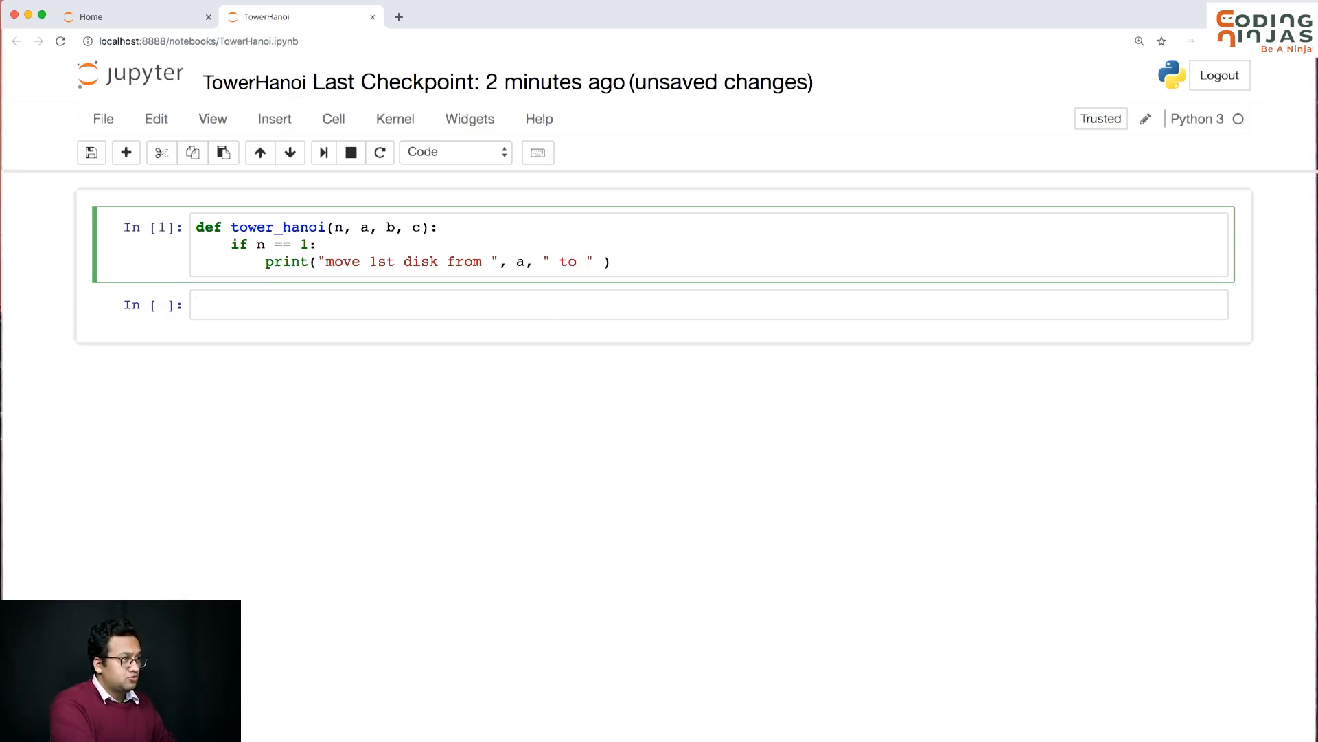
{"action": "type", "text": ","}
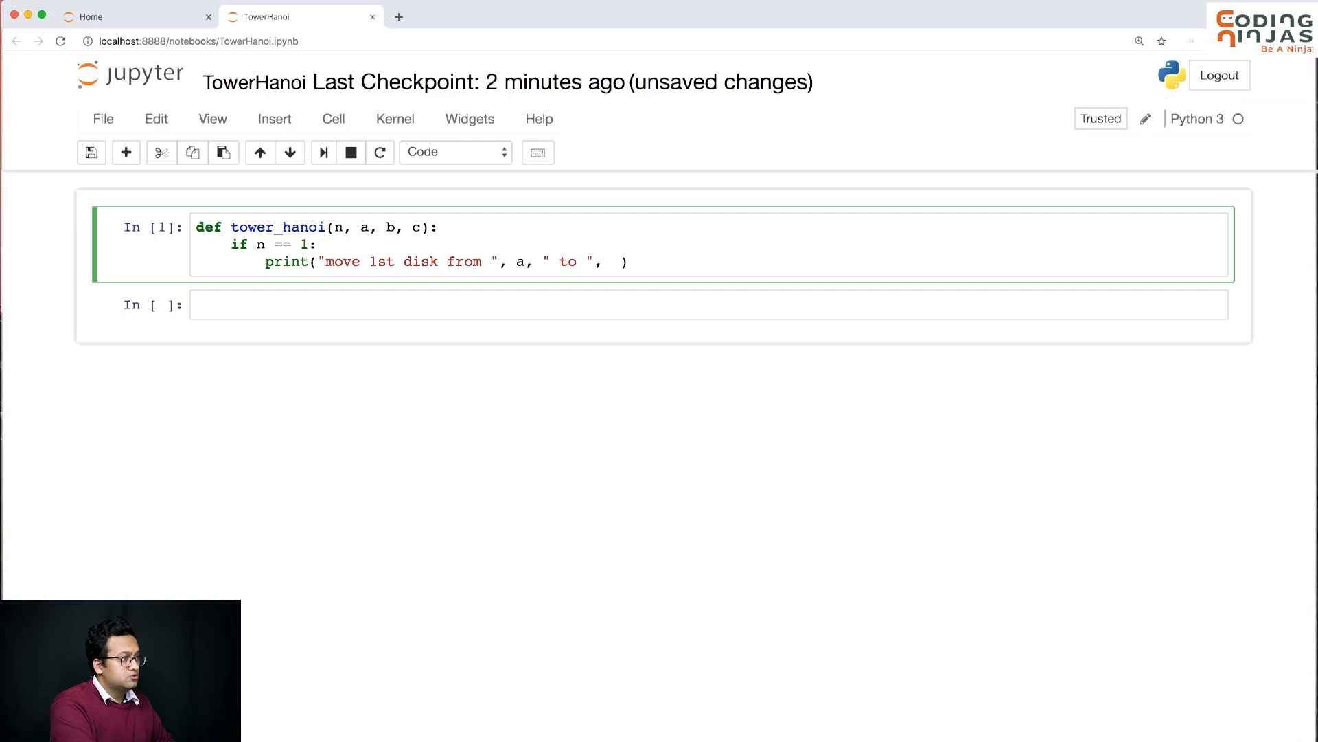
{"action": "type", "text": "c"}
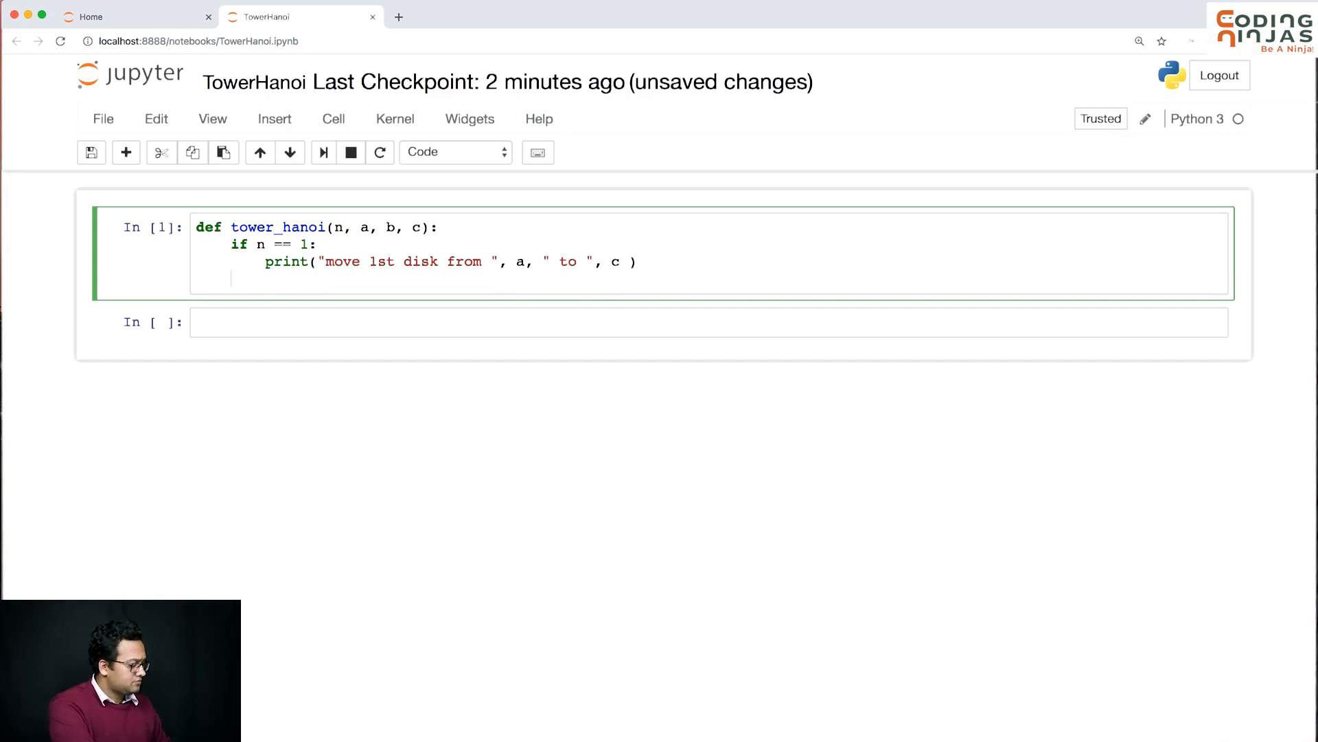
Step: Add return after the base case and the recursive call tower_hanoi(n - 1, a, c, b)
{"action": "type", "text": "tower"}
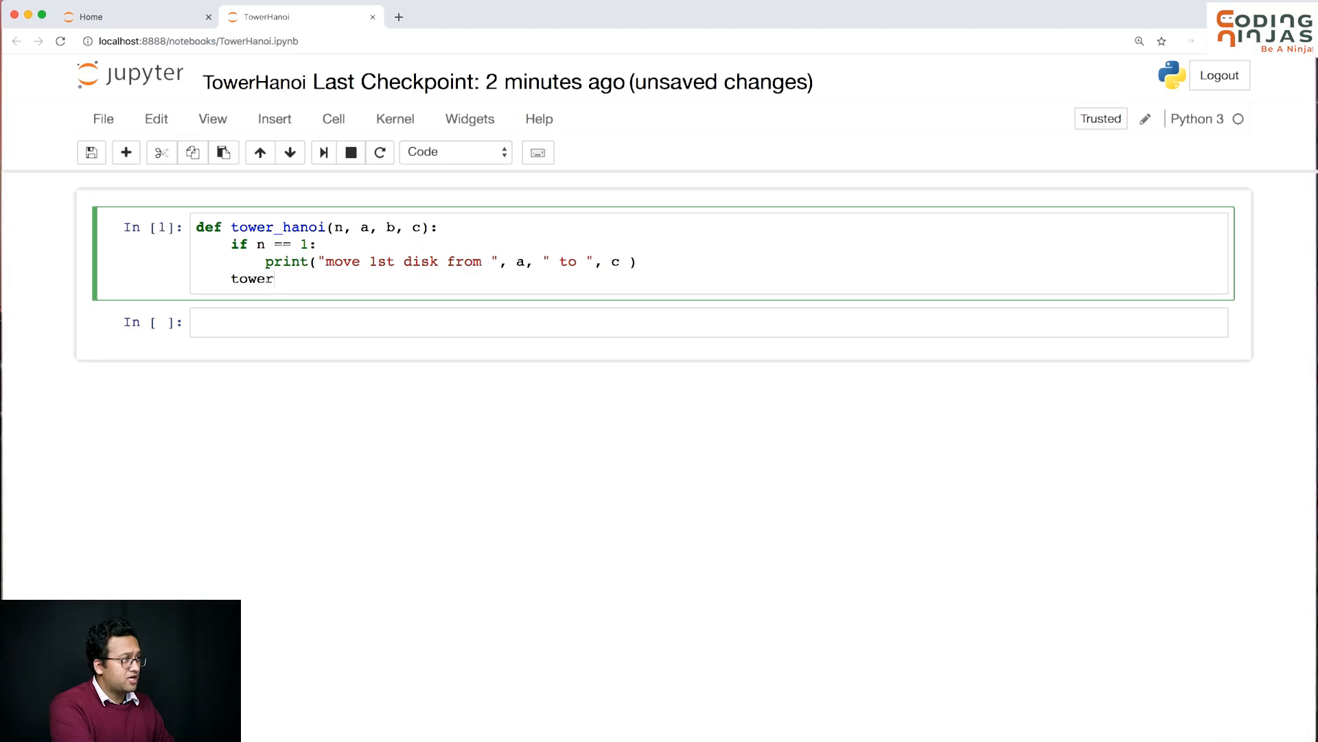
{"action": "key", "text": "enter"}
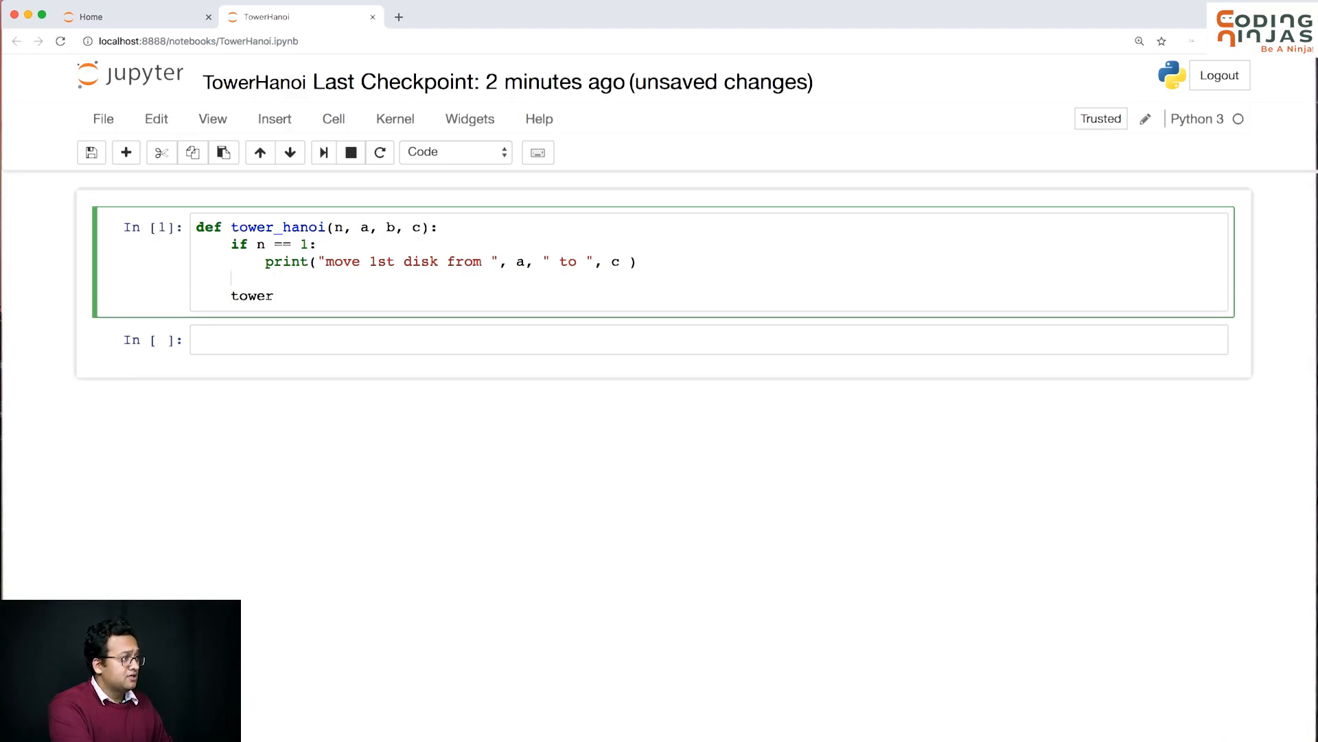
{"action": "type", "text": "return"}
{"action": "left_click", "coordinate": [711, 295]}
{"action": "type", "text": "_hanoi("}
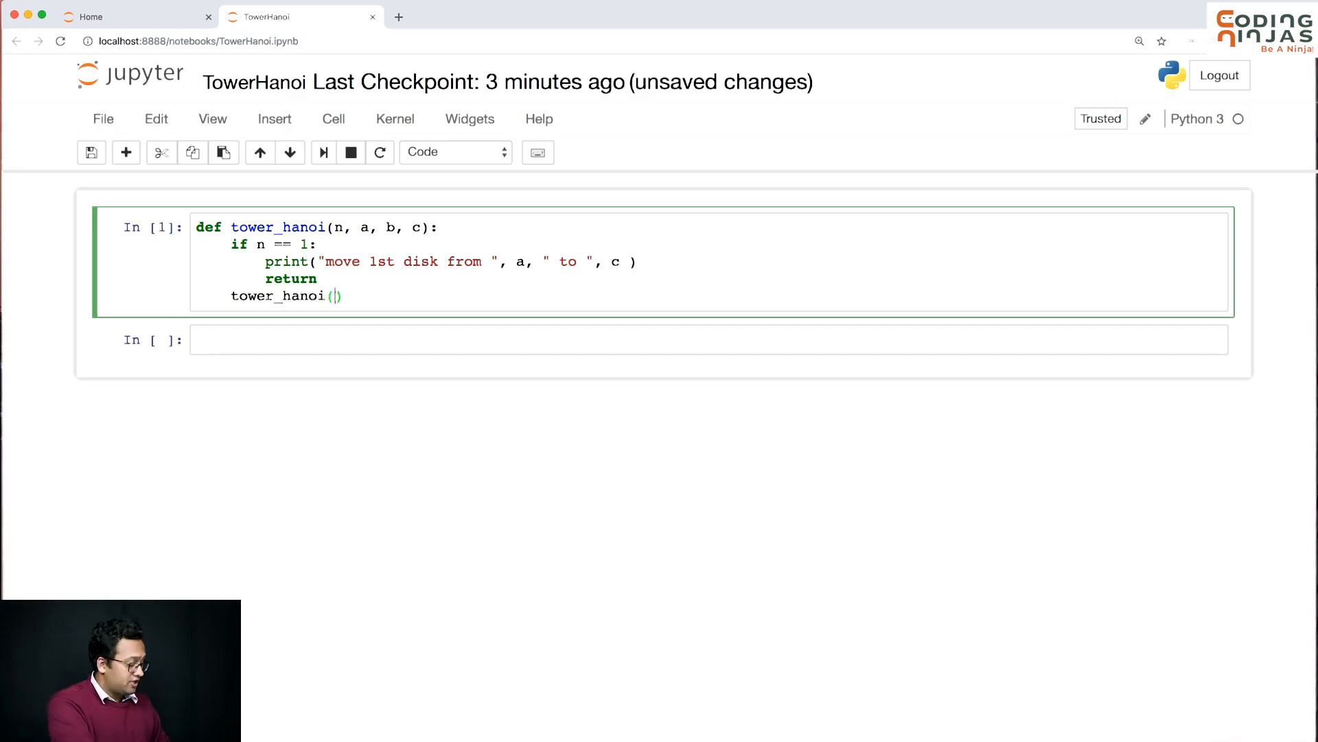
{"action": "type", "text": "n - 1,"}
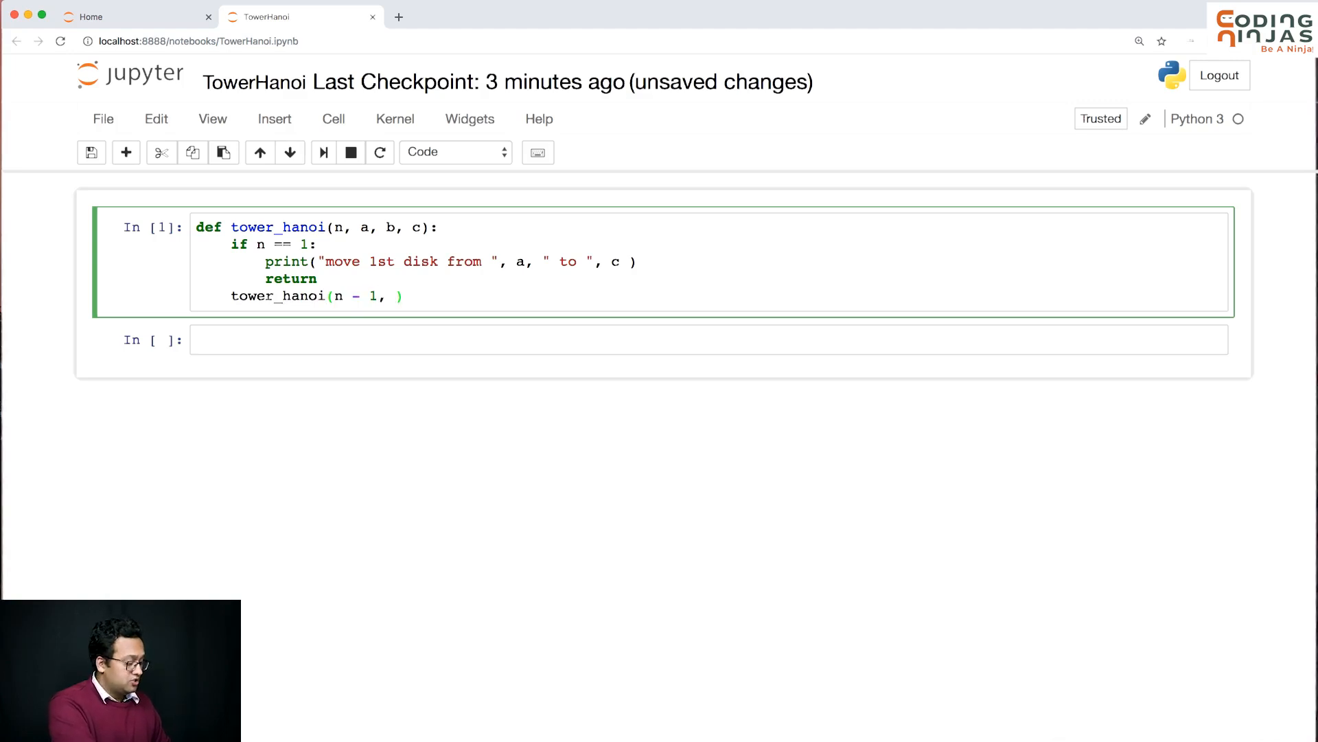
{"action": "type", "text": "a,"}
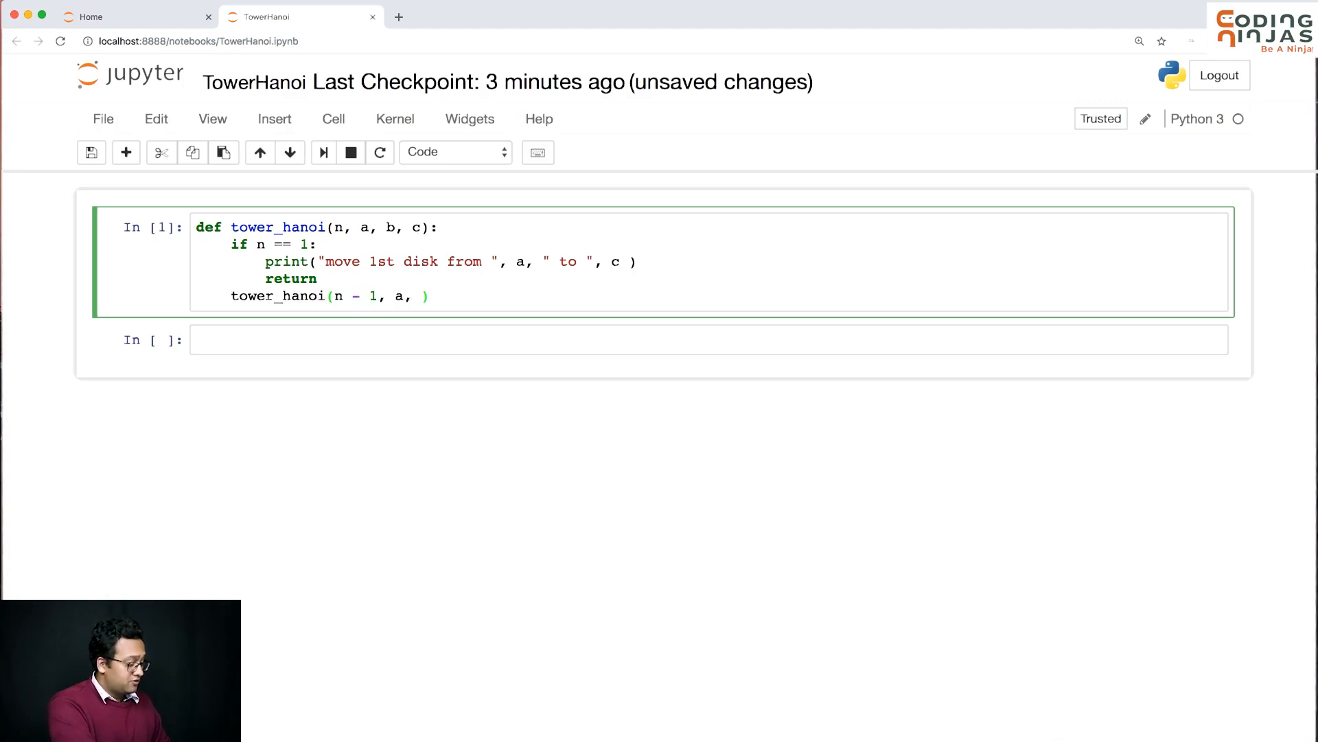
{"action": "type", "text": "c"}
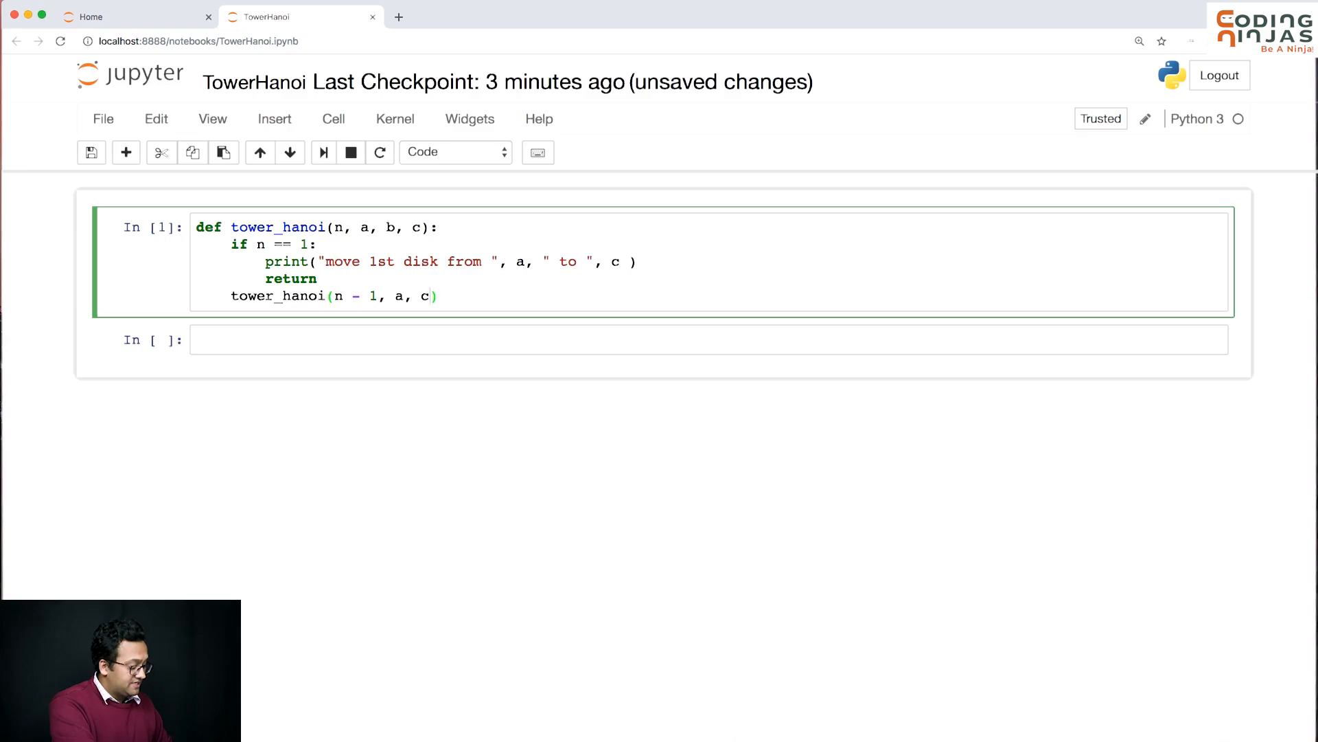
{"action": "type", "text": ", b"}
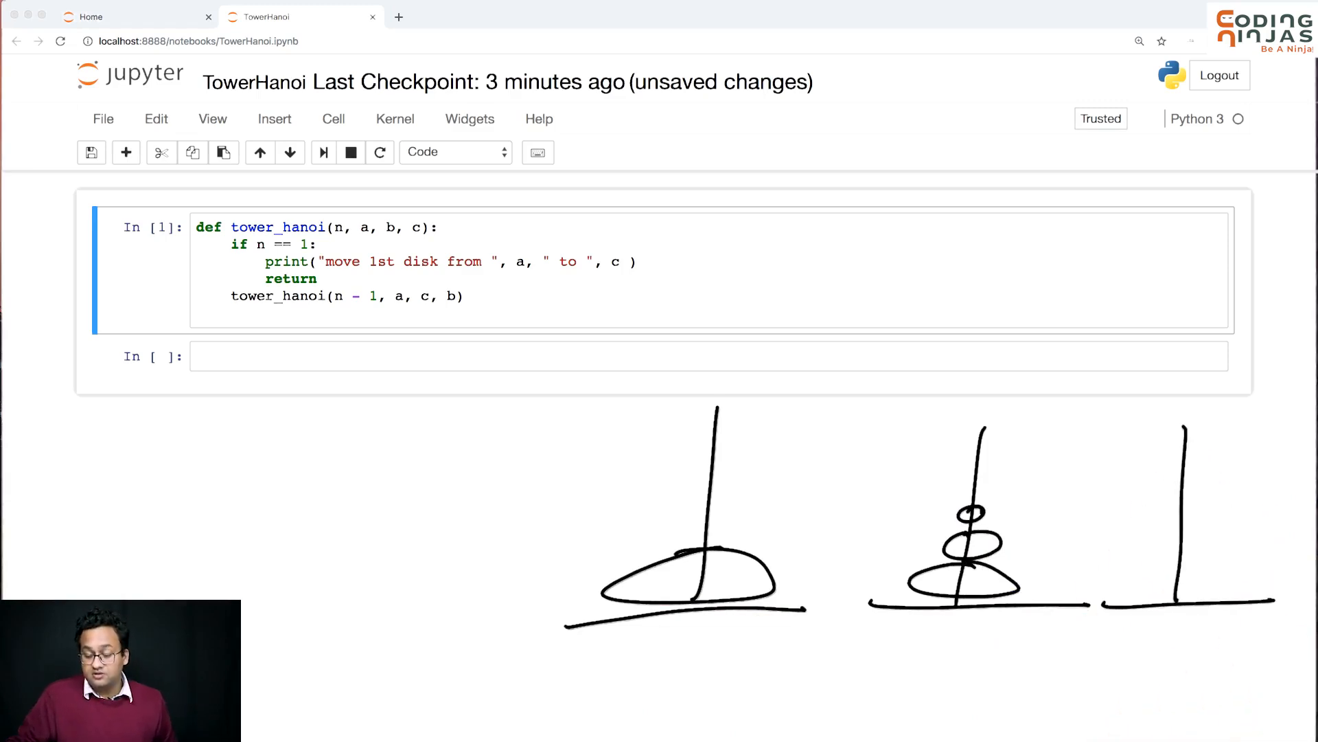
{"action": "mouse_move", "coordinate": [373, 324]}
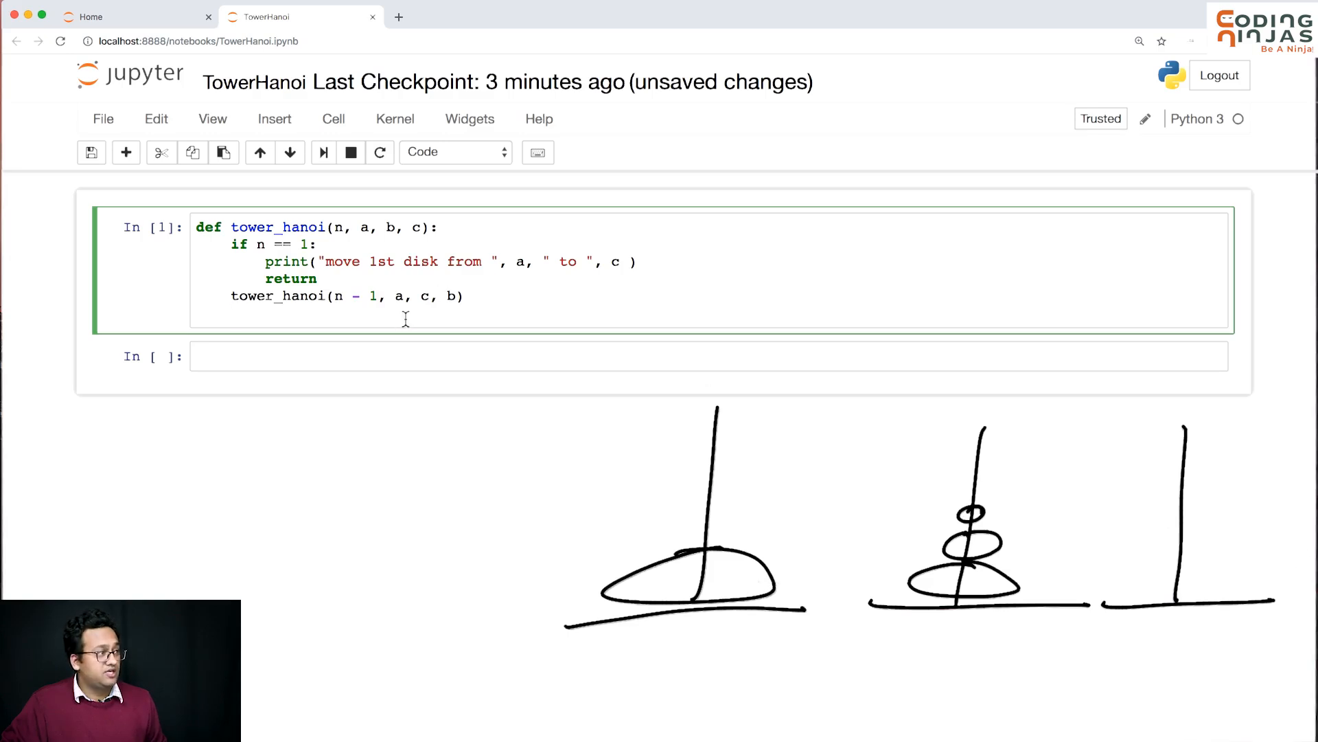
{"action": "left_click_drag", "start_coordinate": [264, 260], "coordinate": [578, 261]}
{"action": "type", "text": "pei"}
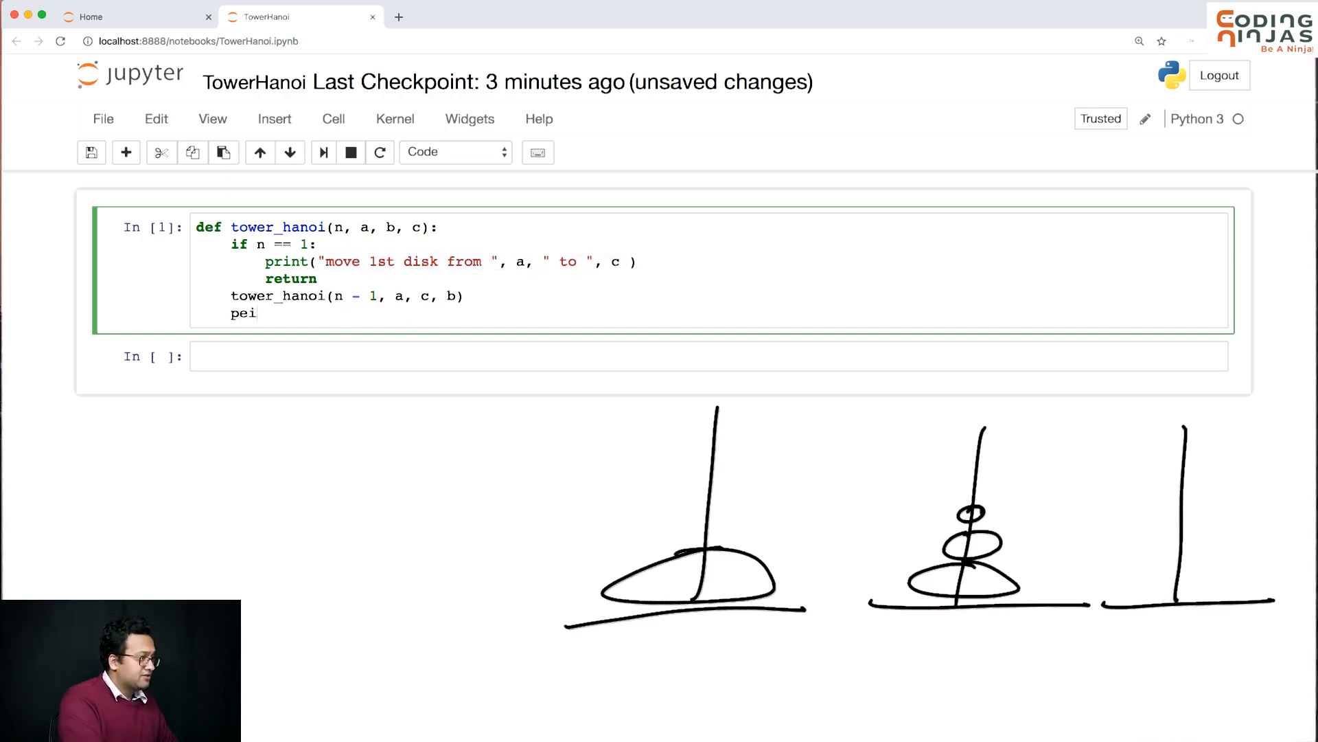
Step: Add print("move ", n, "th disk from ", a, " to ", c) after the first recursive call
{"action": "type", "text": "rint*()"}
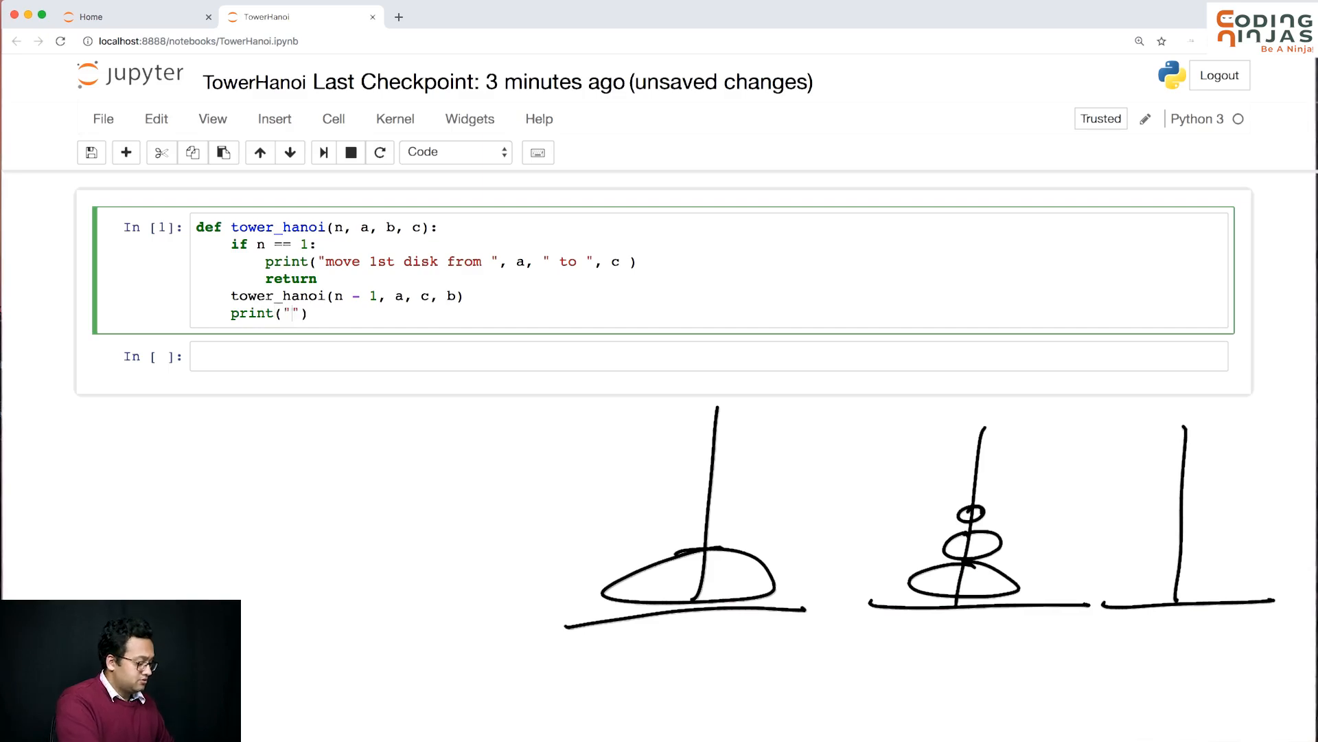
{"action": "type", "text": "move \","}
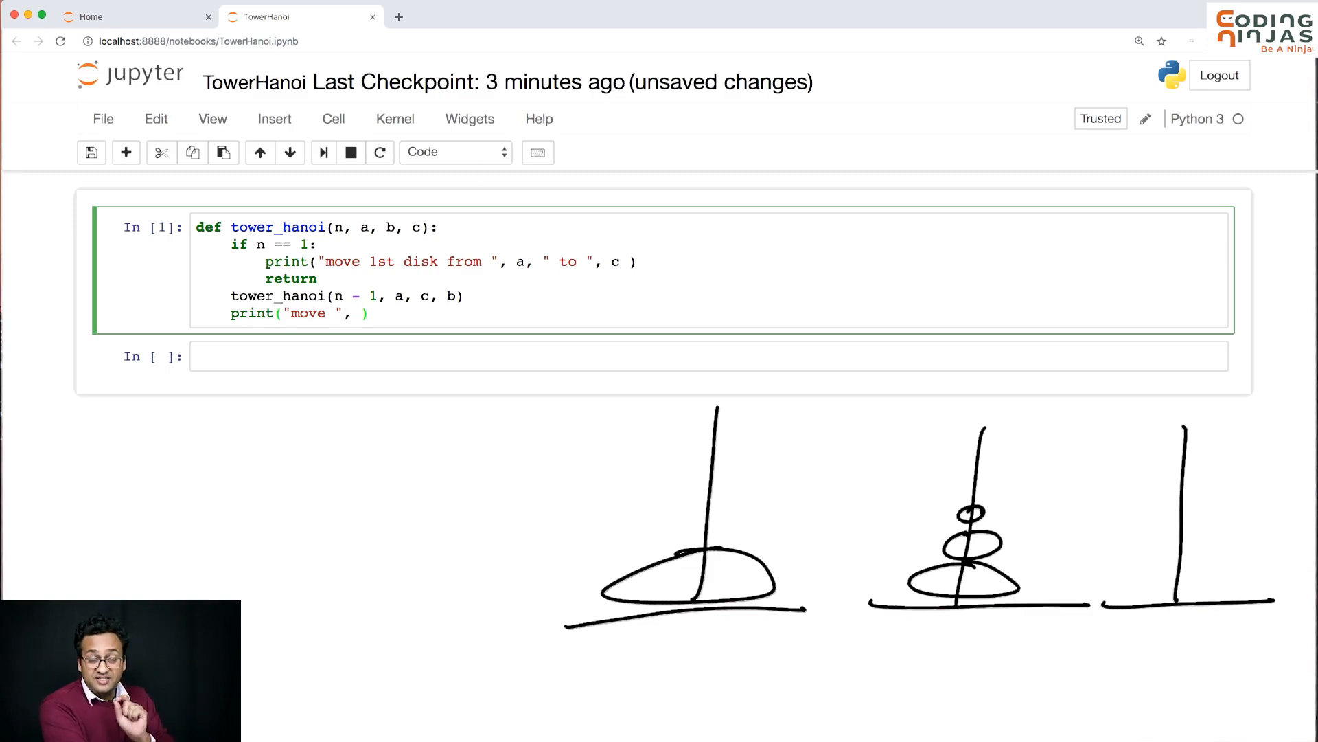
{"action": "type", "text": "n"}
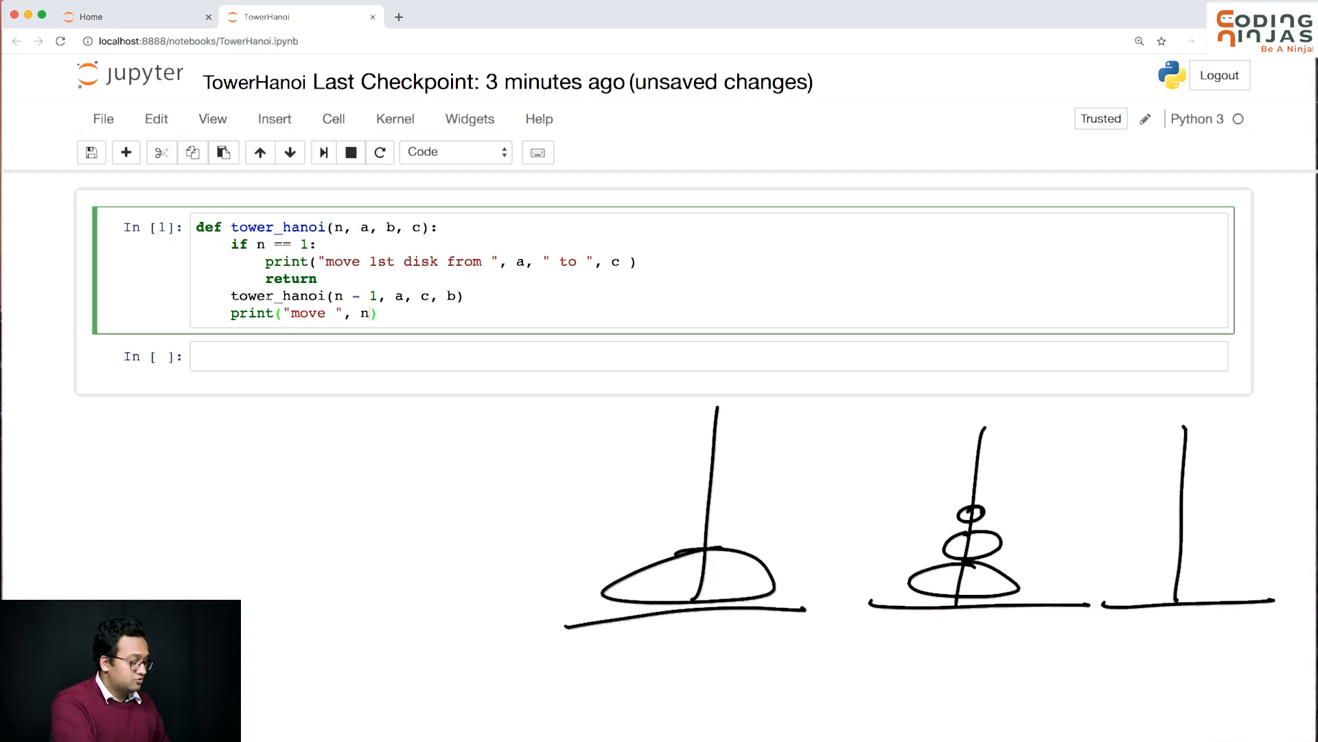
{"action": "type", "text": ", \"\""}
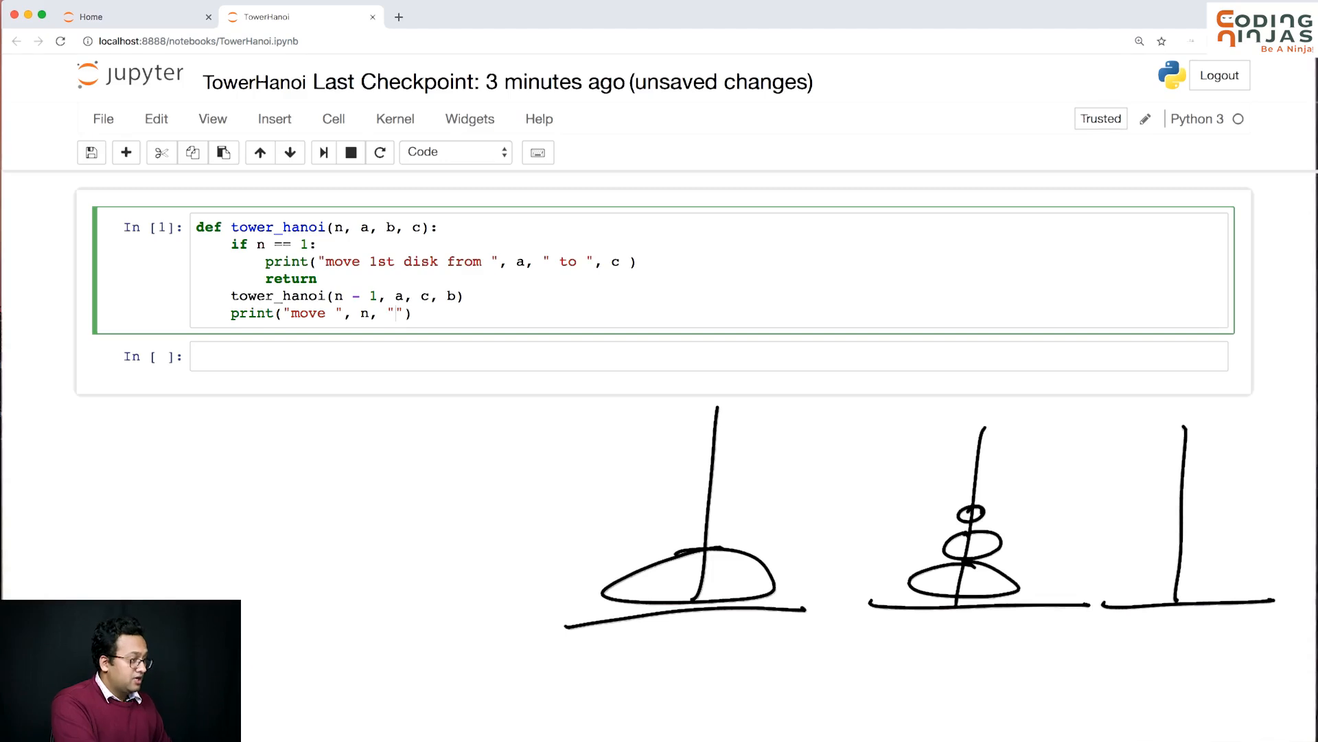
{"action": "type", "text": "th disk from"}
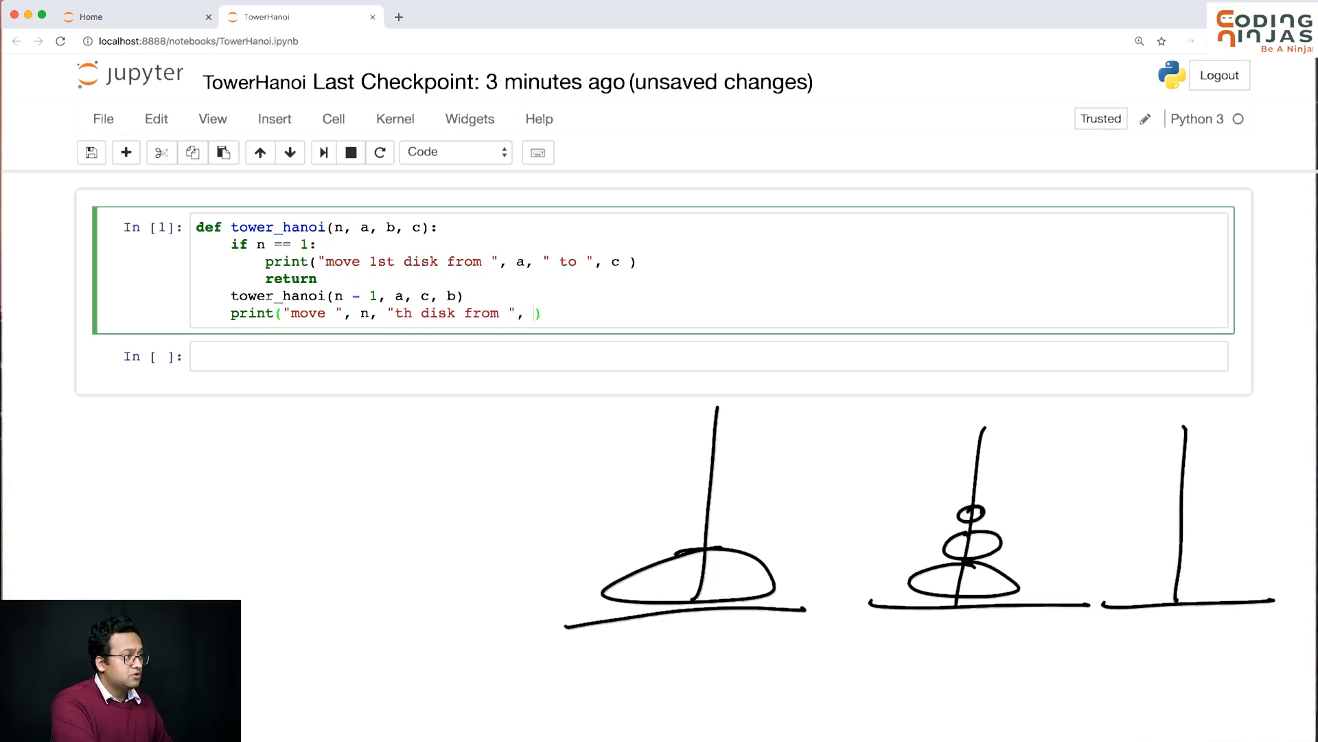
{"action": "type", "text": "a, \" to \""}
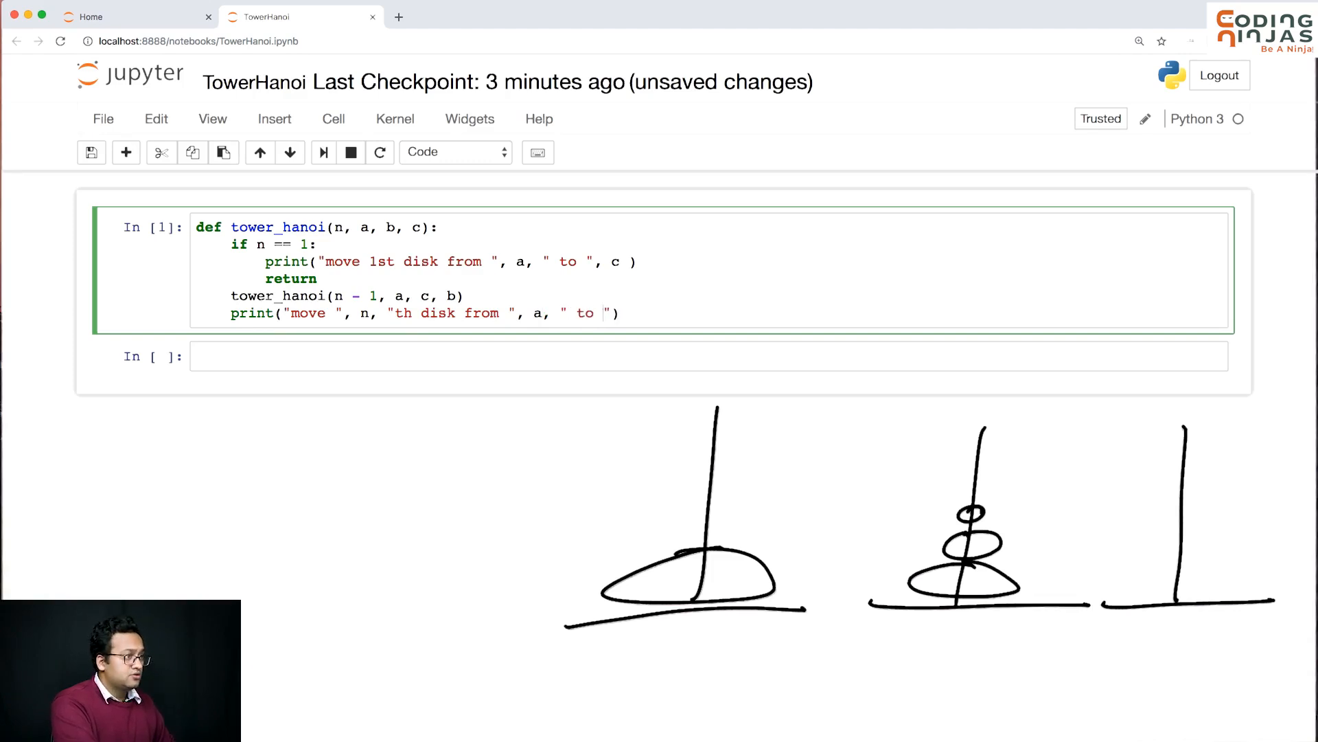
{"action": "type", "text": ","}
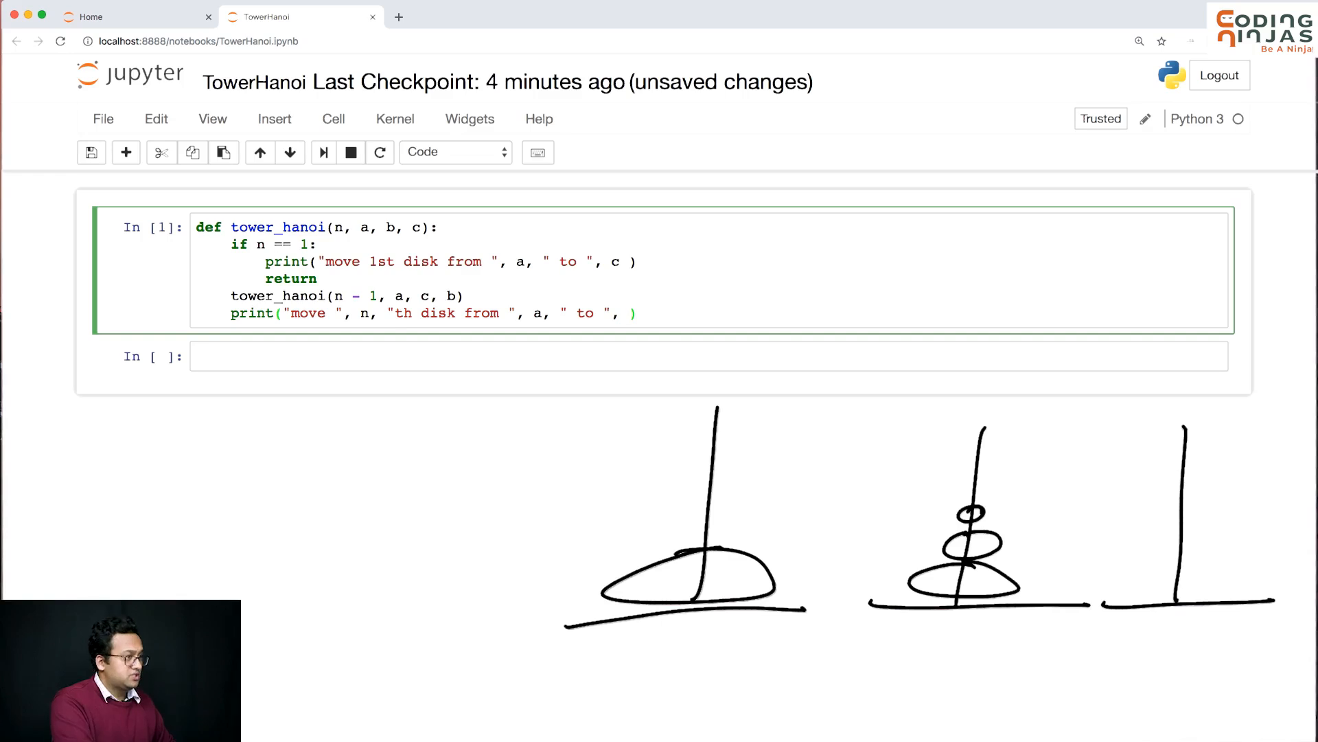
{"action": "type", "text": "c"}
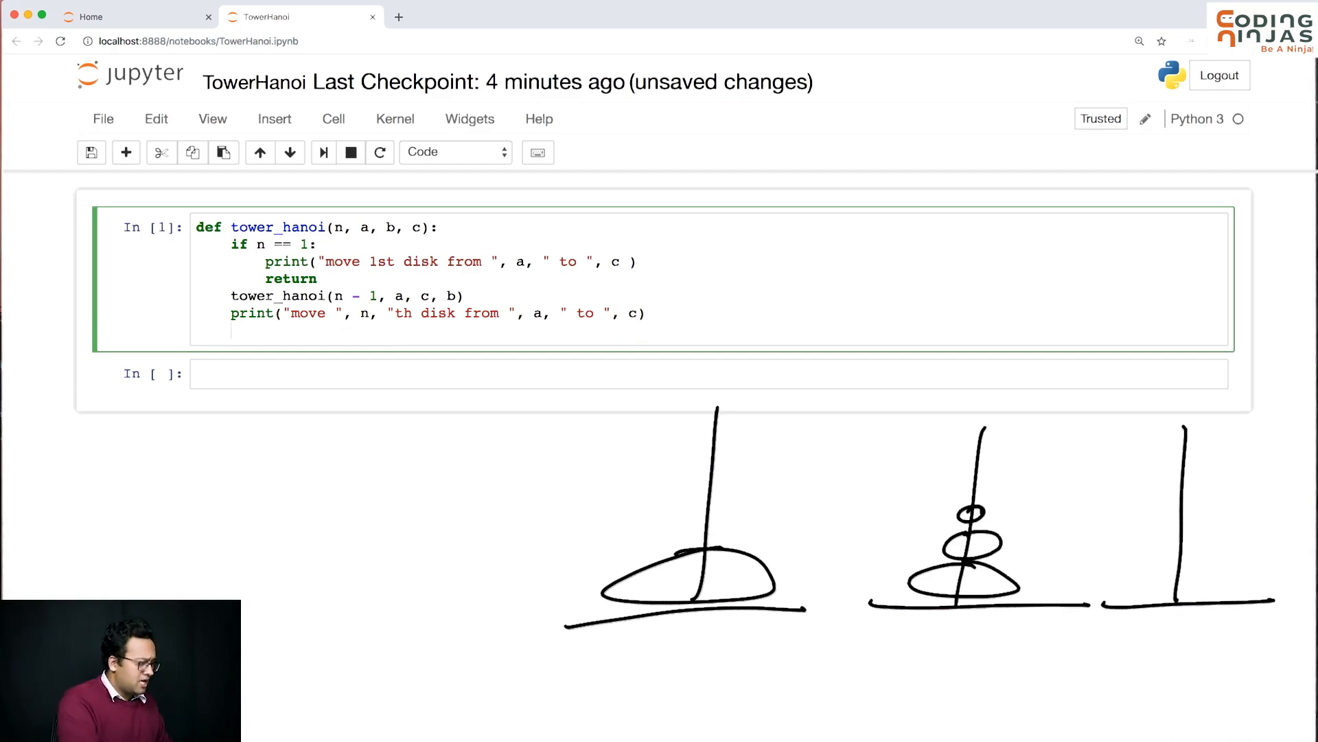
{"action": "type", "text": "tower_"}
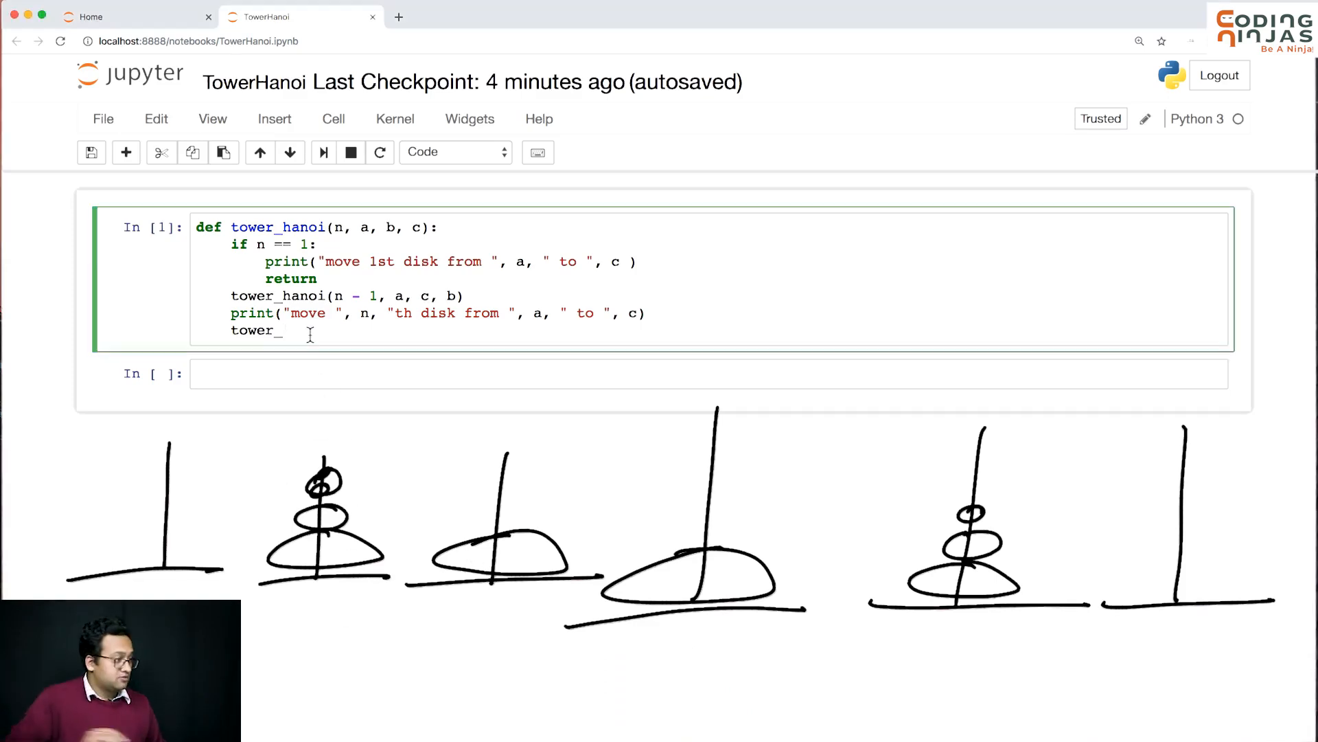
Step: Finish the function with tower_hanoi(n - 1, b, a, c) and run the cell to define it
{"action": "type", "text": "hanoi()"}
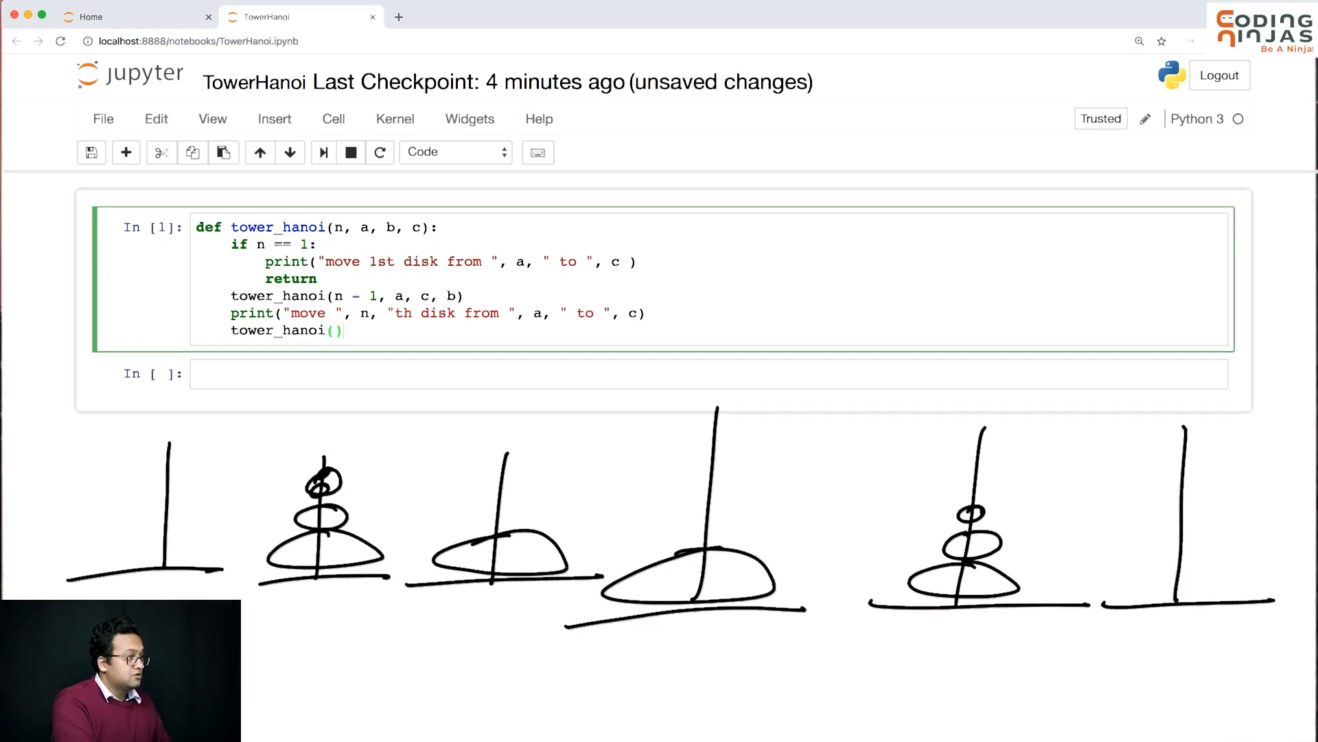
{"action": "type", "text": "n - 1,"}
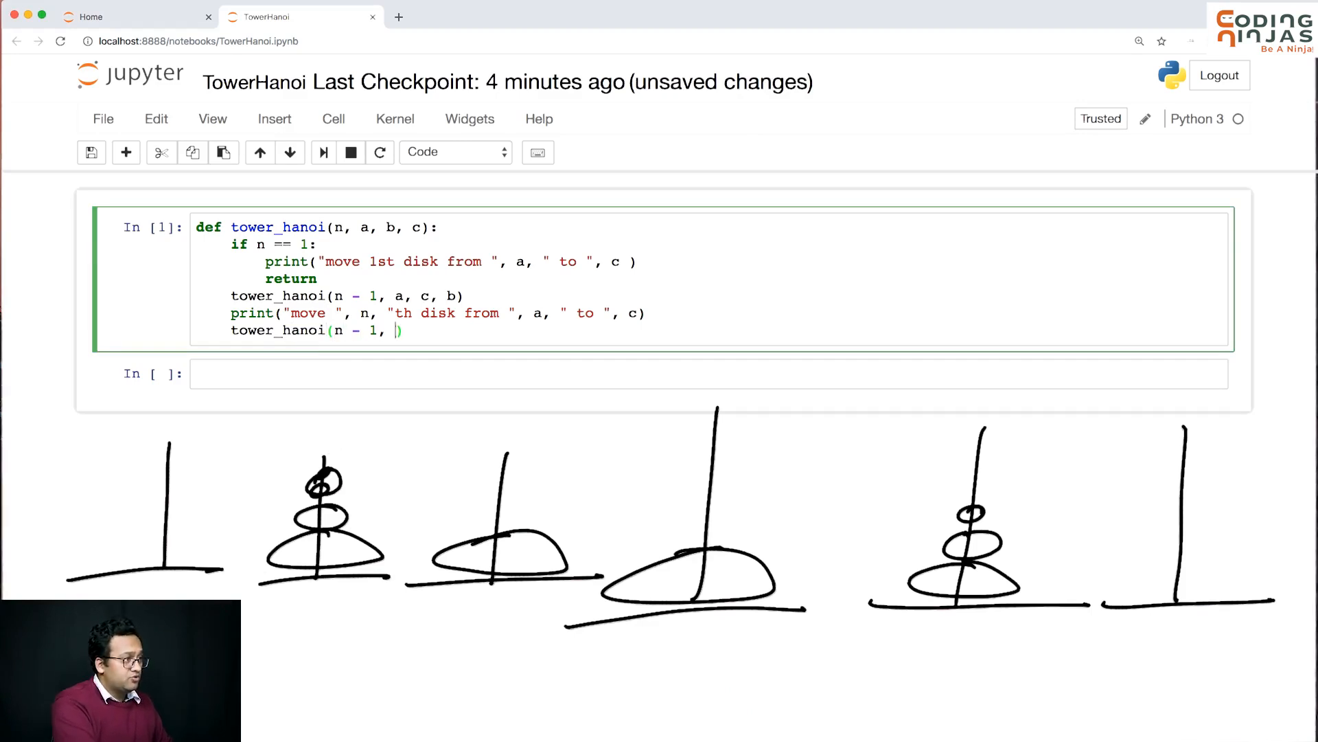
{"action": "type", "text": "b,"}
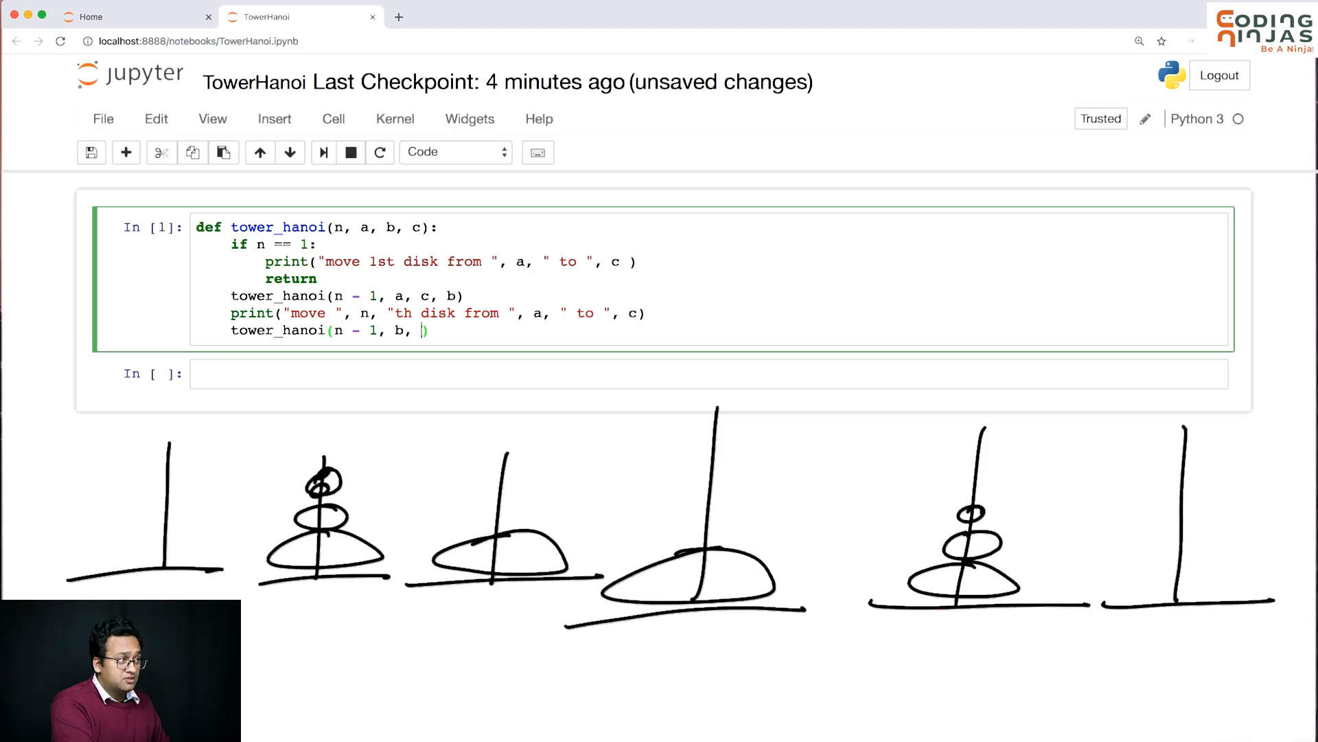
{"action": "type", "text": "a,"}
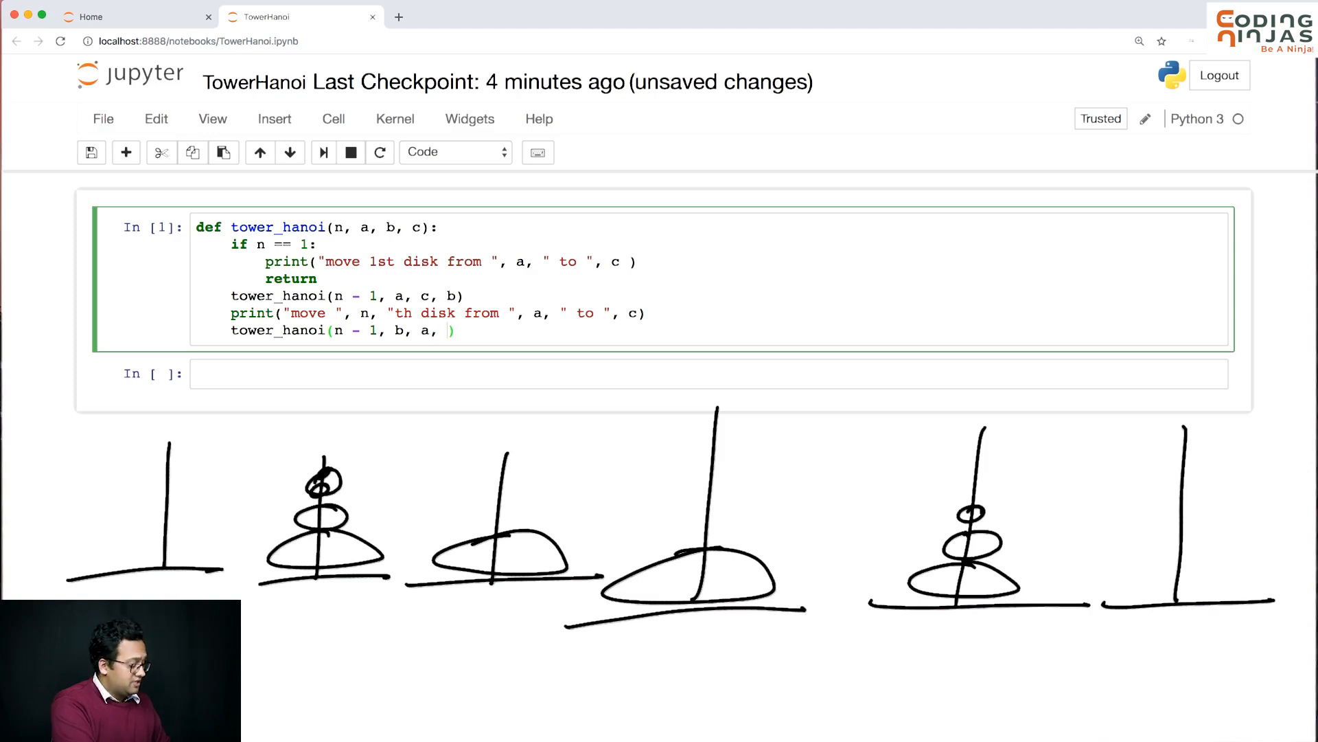
{"action": "type", "text": "c"}
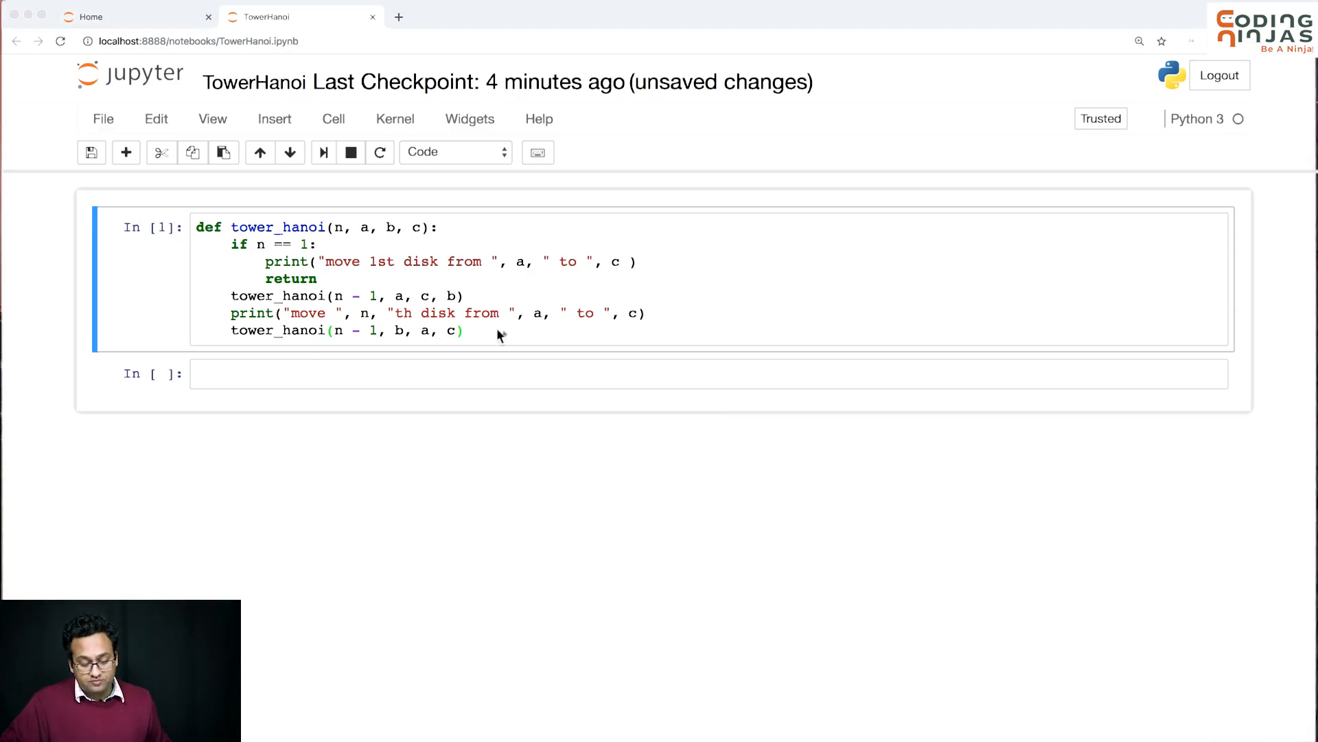
{"action": "left_click", "coordinate": [522, 331]}
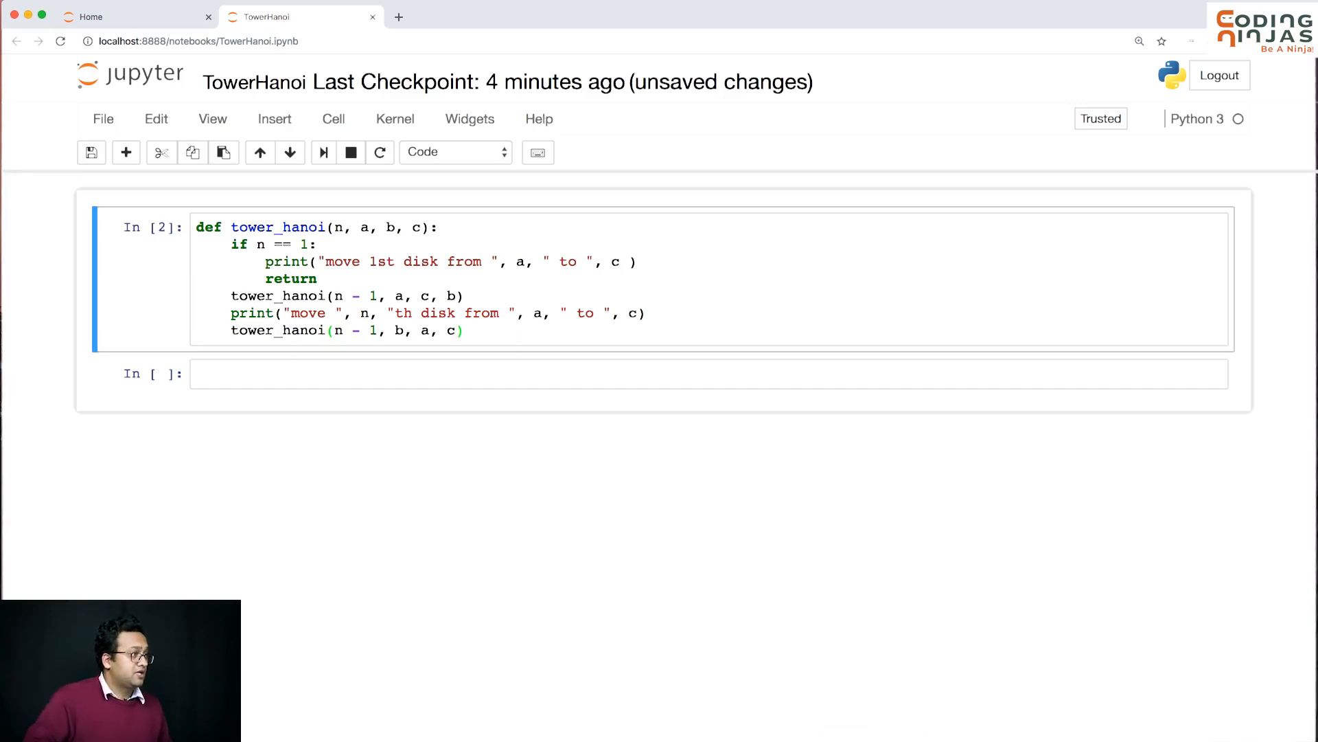
Step: In the cell below, call tower_hanoi(1, "s", "h", "d") to print the single move from s to d
{"action": "left_click", "coordinate": [466, 373]}
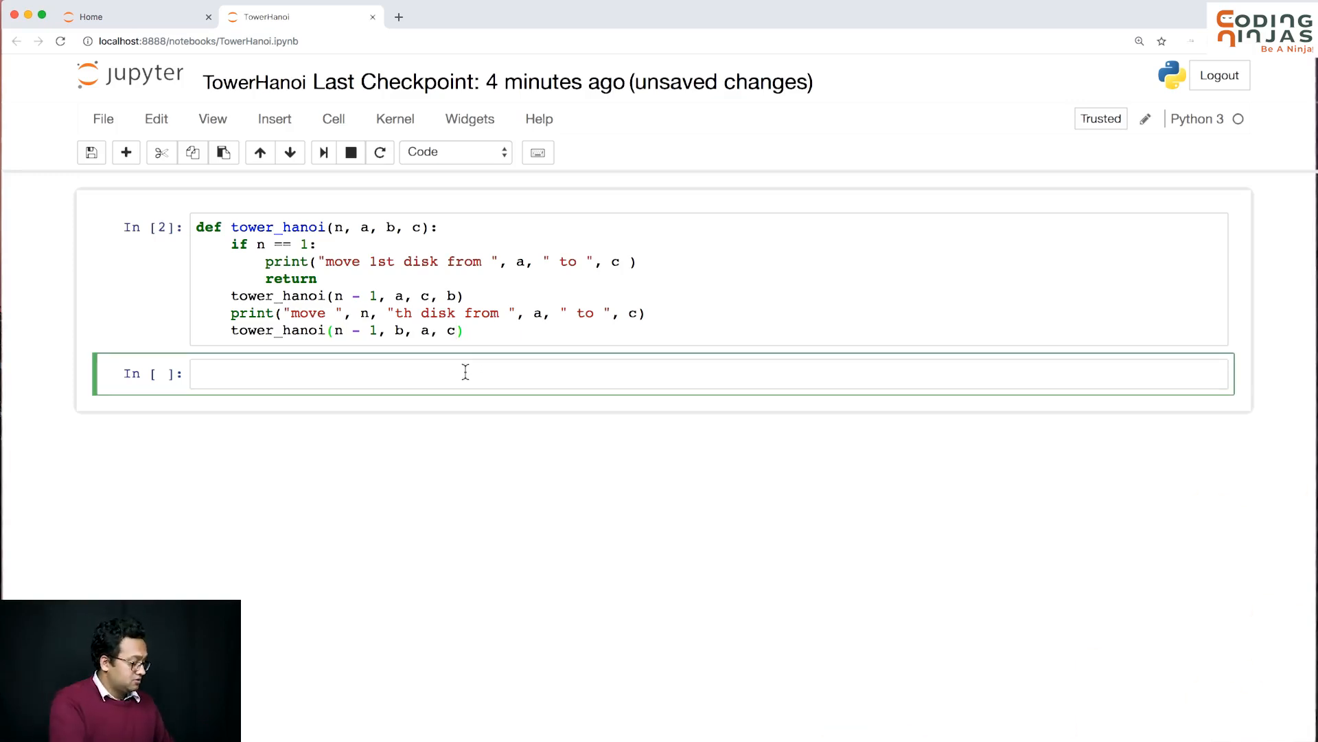
{"action": "type", "text": "tower_ha"}
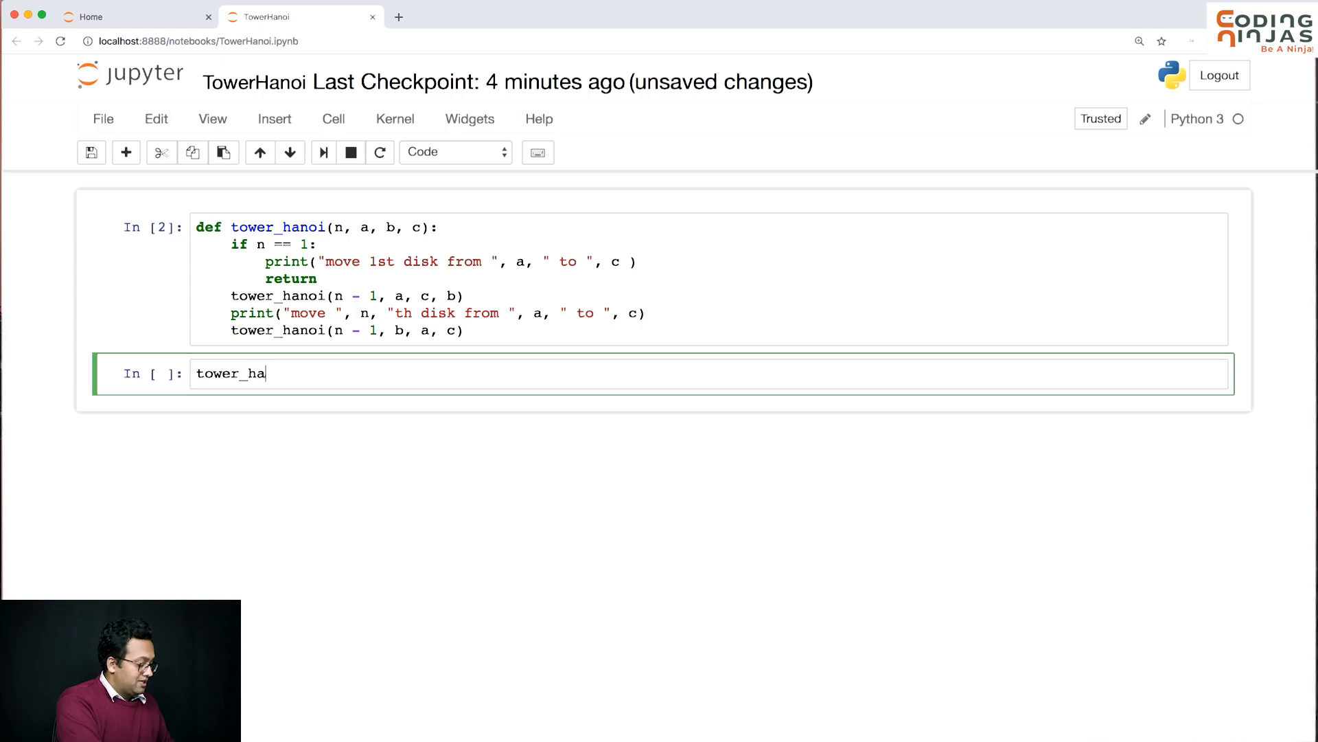
{"action": "type", "text": "noi()"}
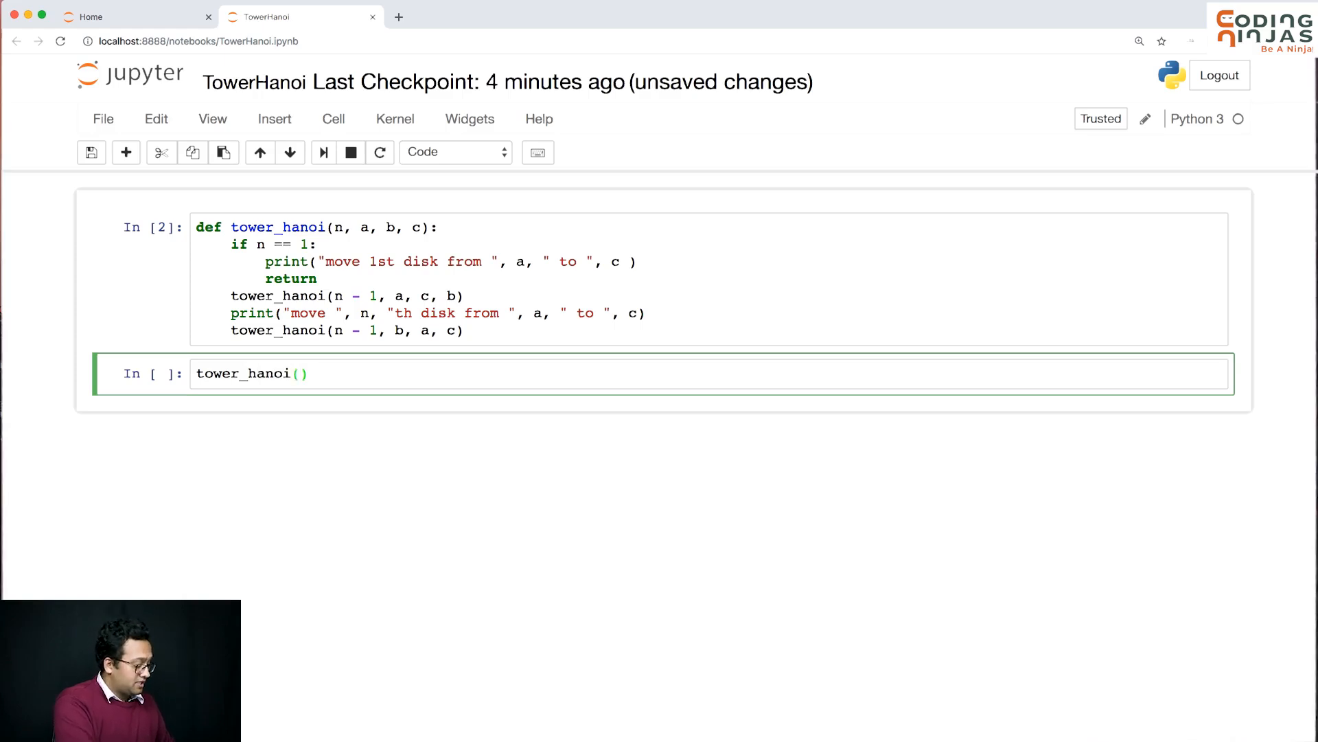
{"action": "type", "text": "1, \"\""}
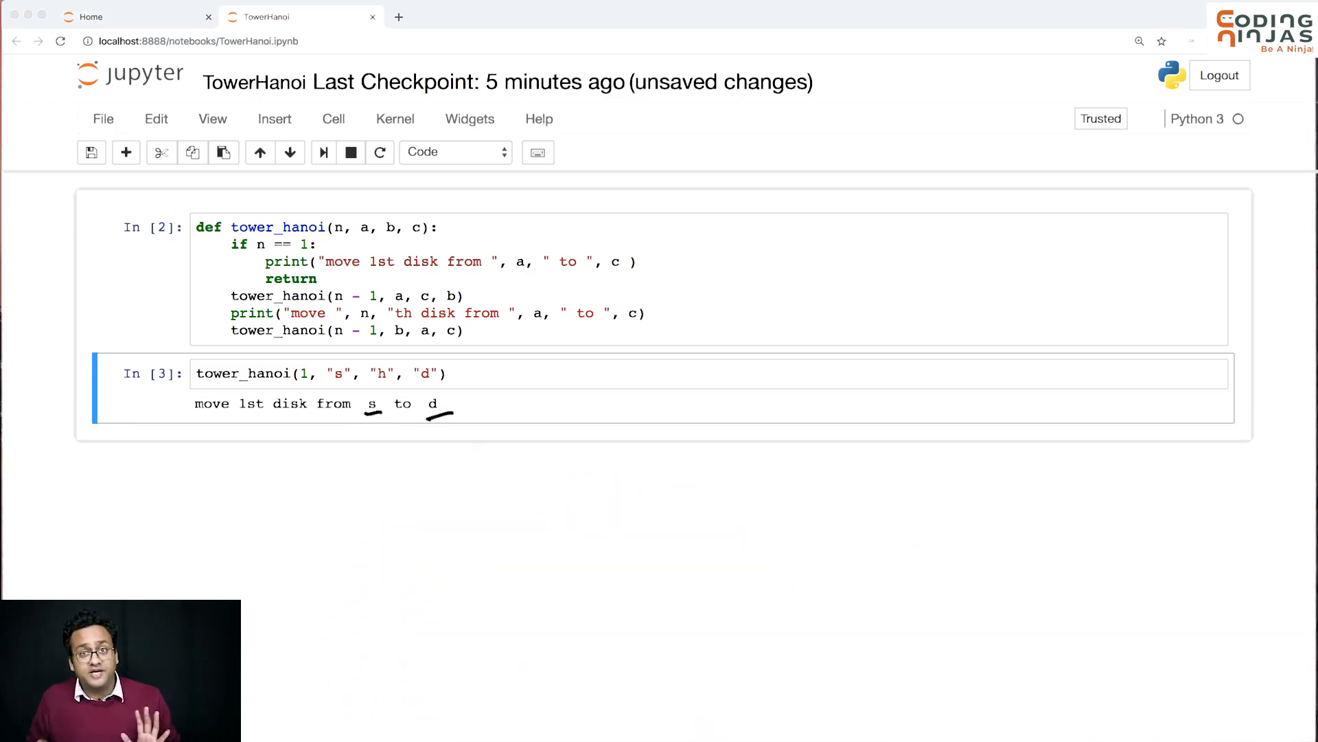
{"action": "mouse_move", "coordinate": [177, 421]}
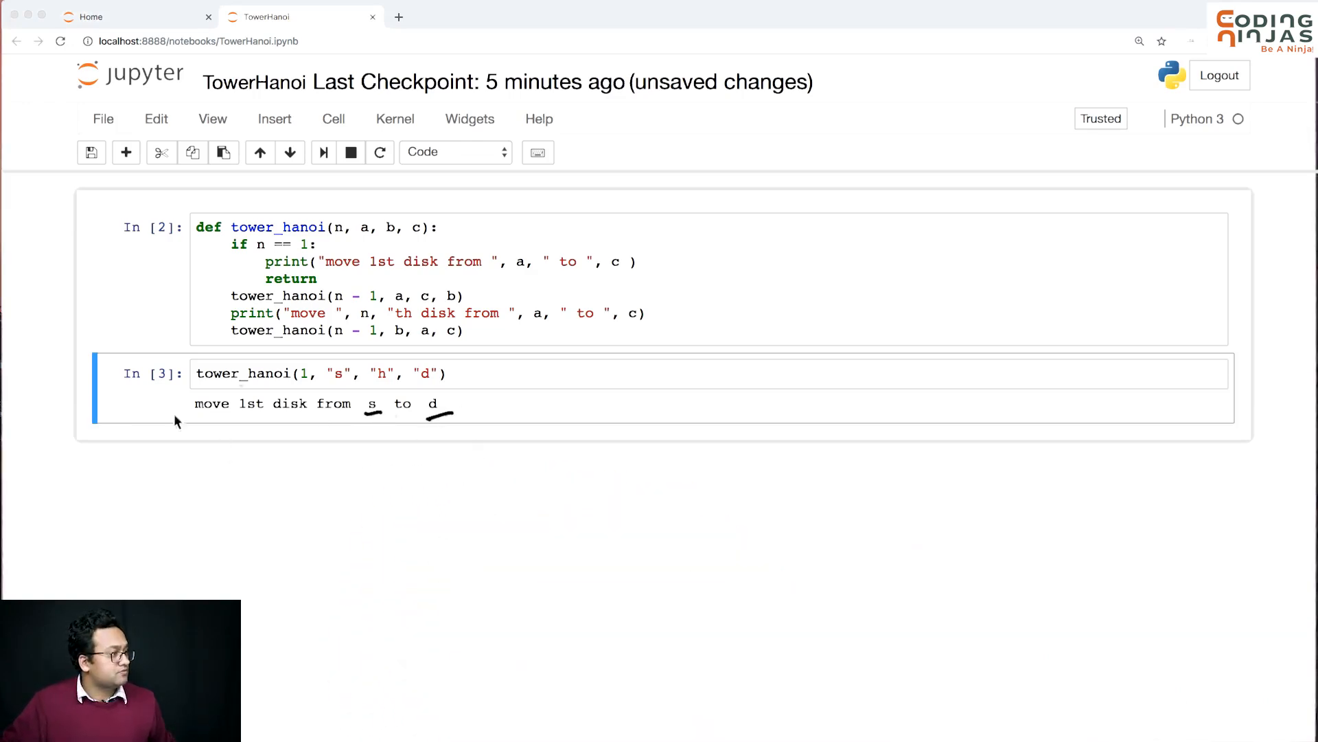
{"action": "left_click", "coordinate": [305, 374]}
{"action": "type", "text": "2"}
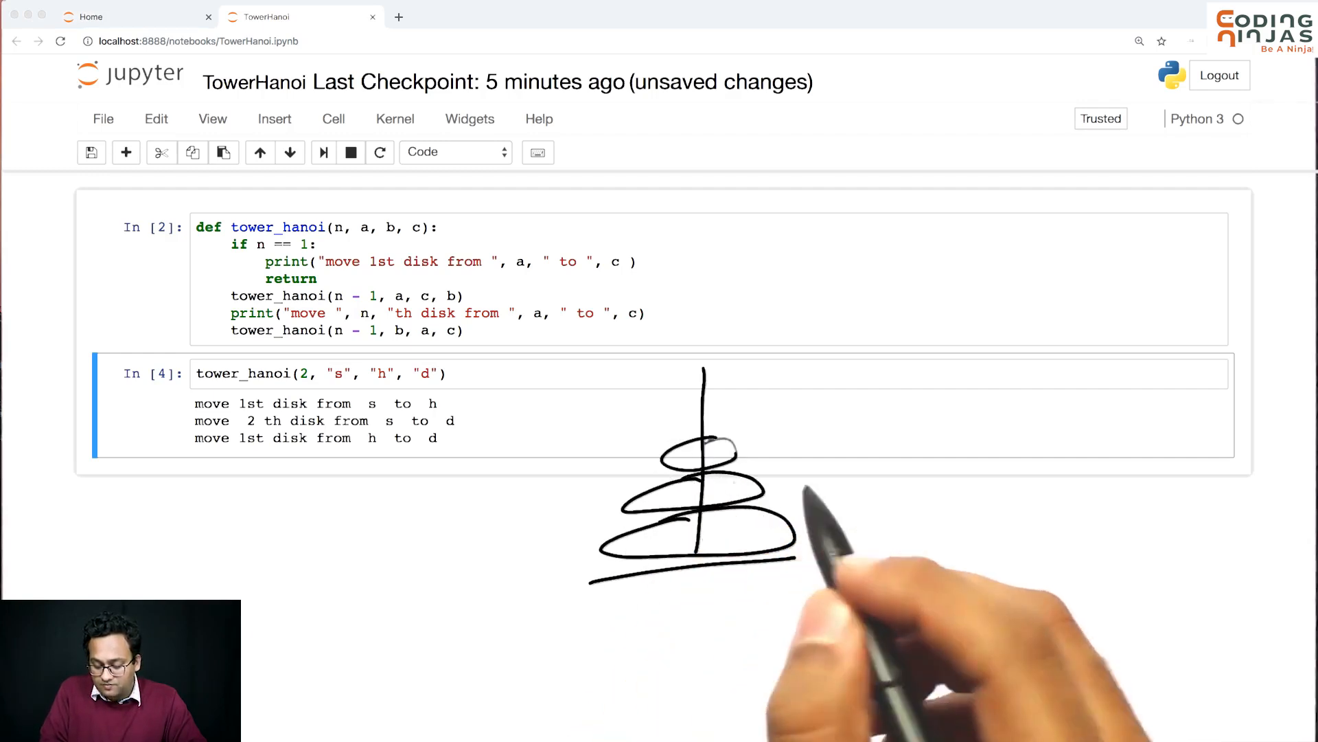
Step: Review the three printed moves for tower_hanoi(2, "s", "h", "d") ending at d
{"action": "left_click_drag", "start_coordinate": [951, 370], "coordinate": [950, 555]}
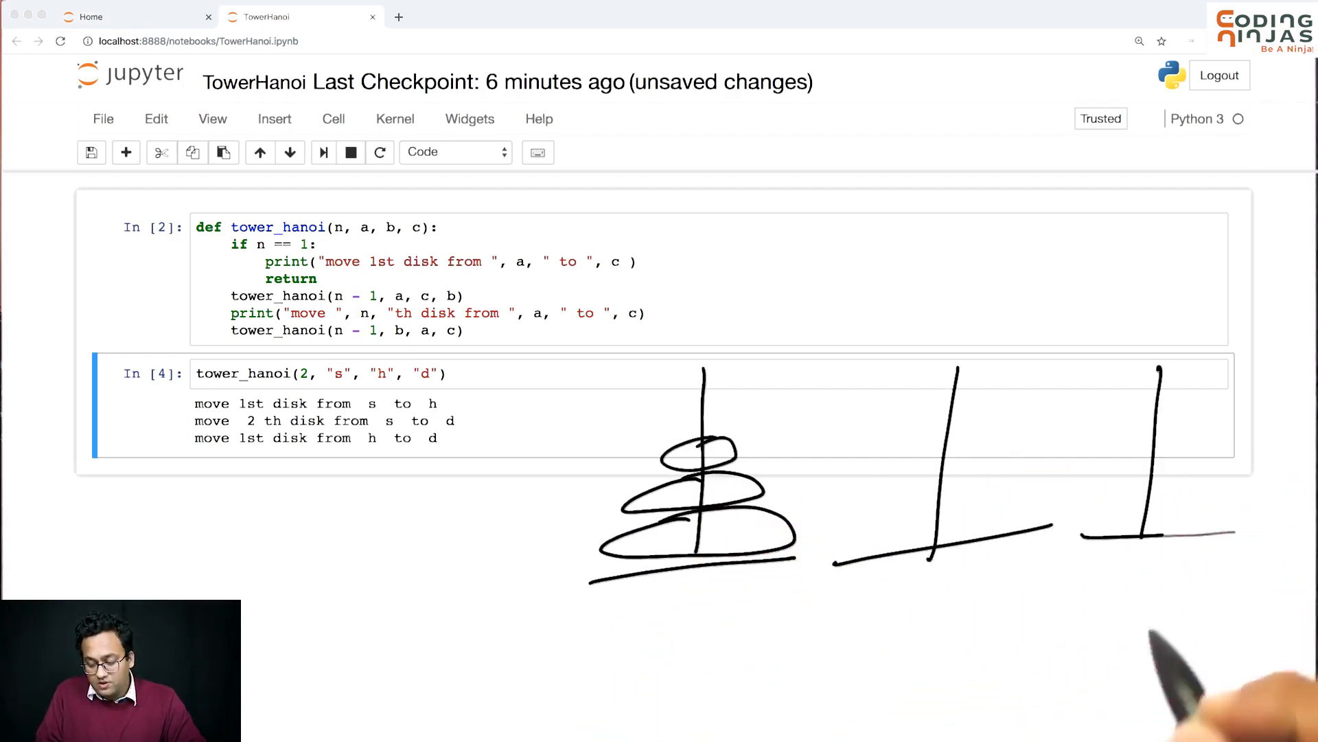